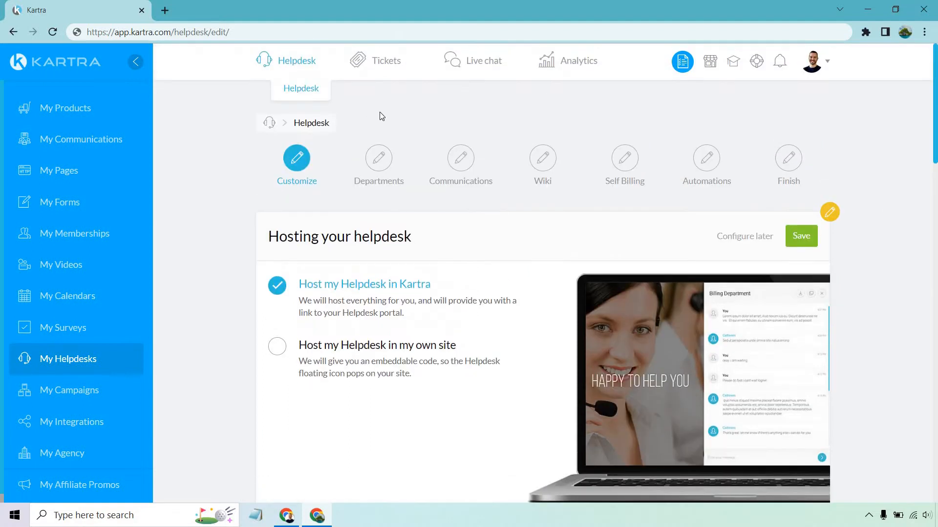
pyautogui.moveTo(898, 169)
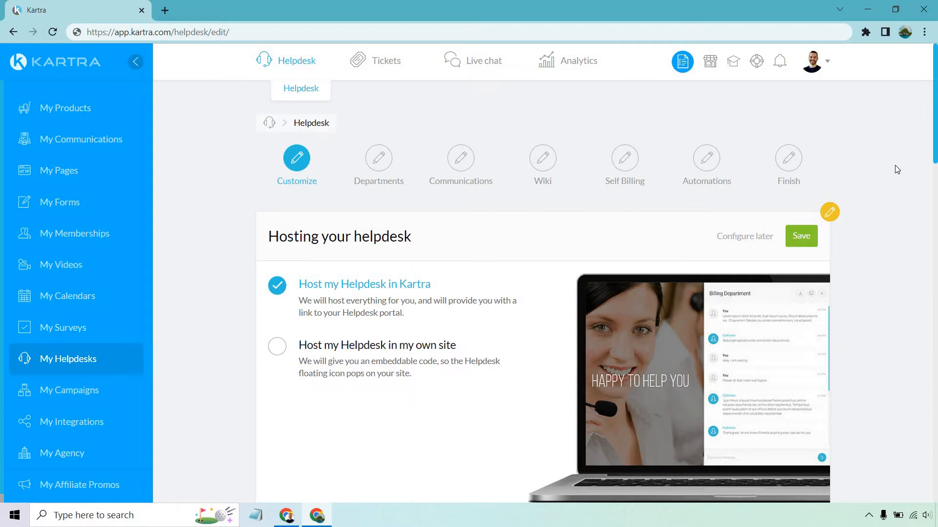
# - Save 'Host my Helpdesk in Kartra' as the hosting choice for the portal
pyautogui.scroll(-3)
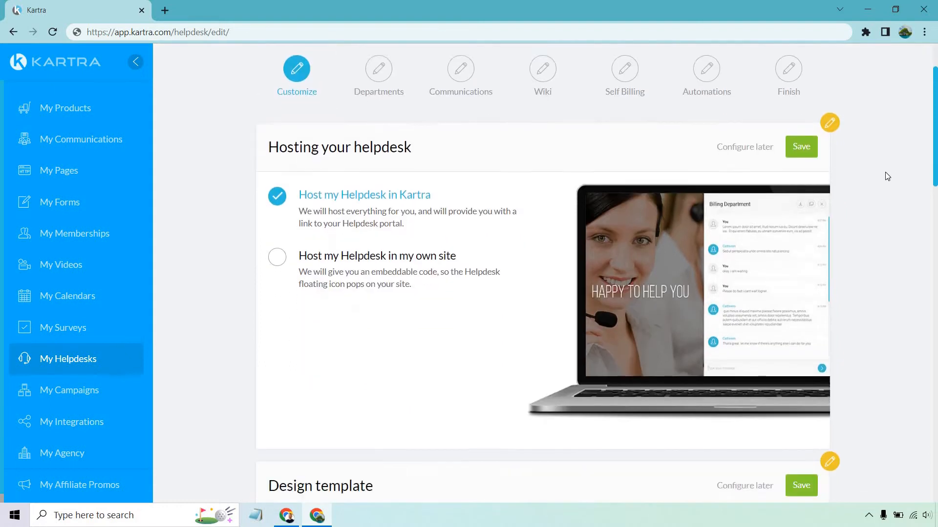
pyautogui.scroll(-3)
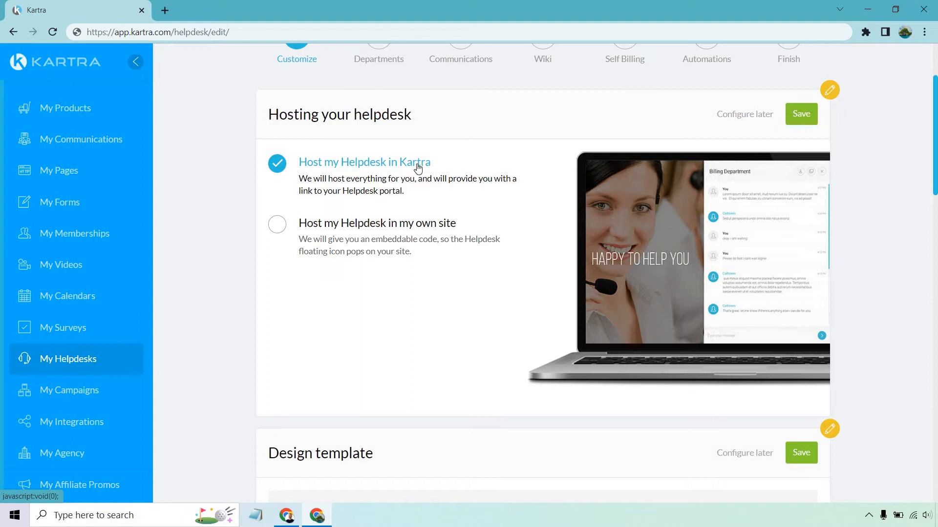
pyautogui.moveTo(457, 251)
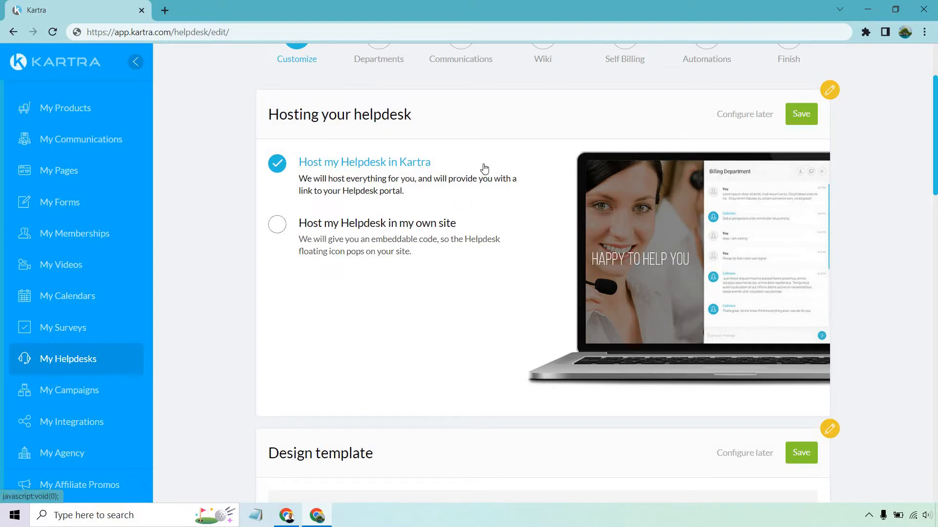
pyautogui.click(800, 115)
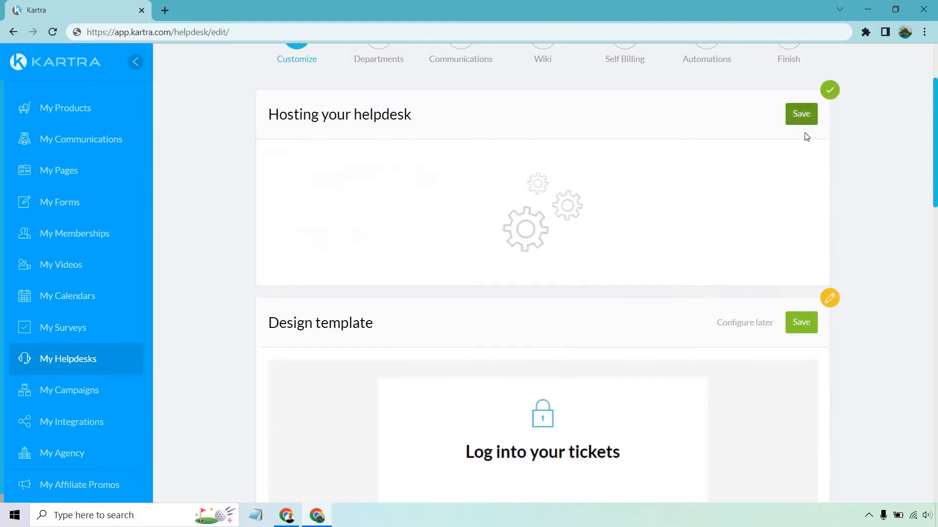
# - Cycle the Design template carousel to the green theme
pyautogui.click(801, 114)
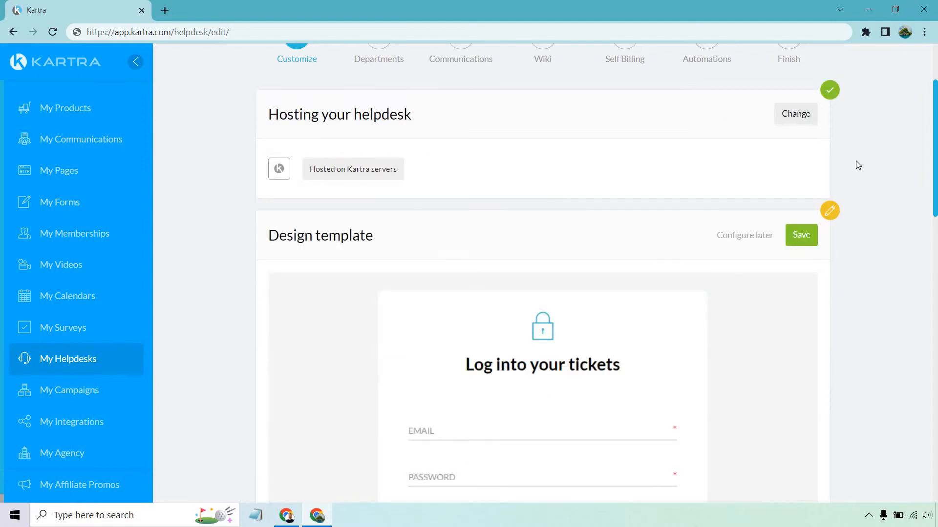
pyautogui.scroll(-3)
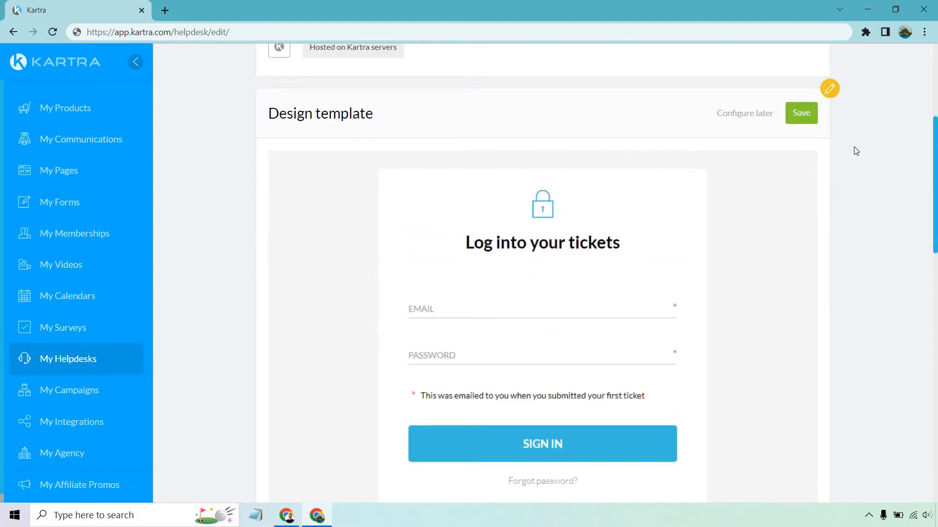
pyautogui.scroll(-3)
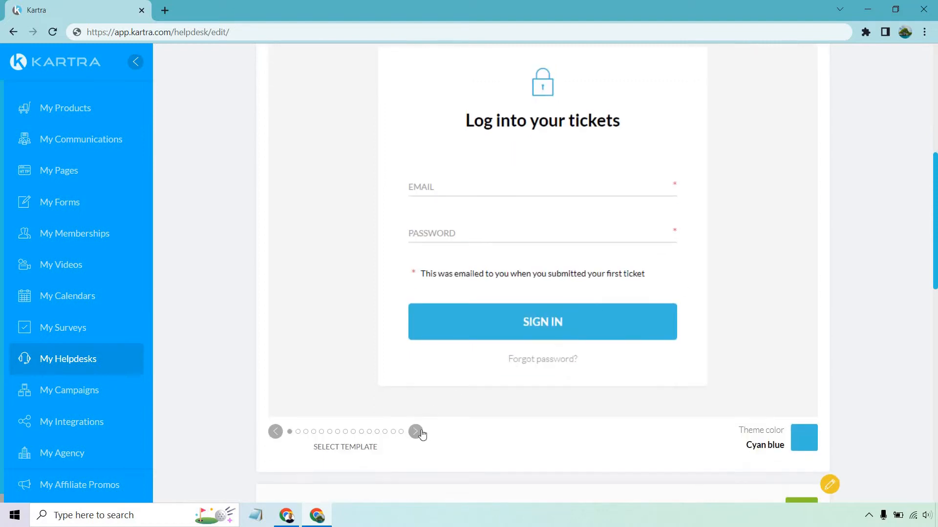
pyautogui.click(416, 431)
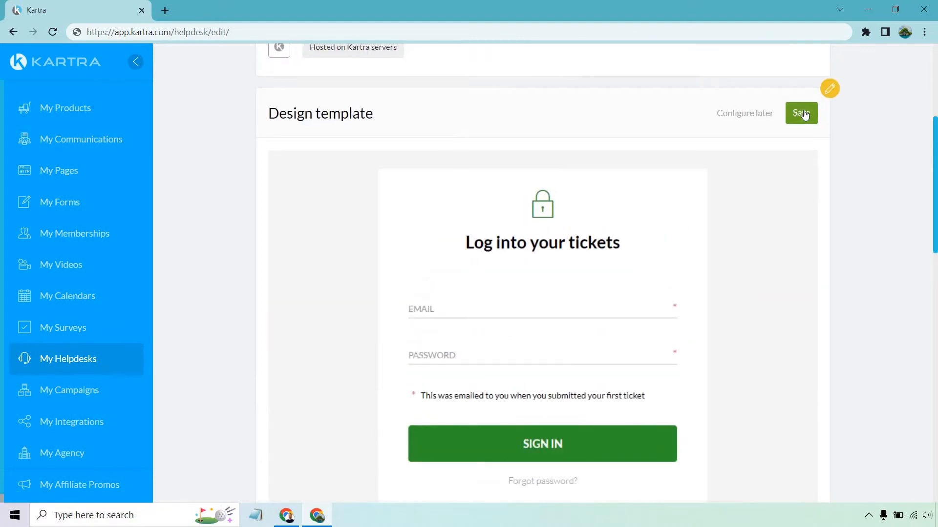
# - Save the green design, then cycle the Custom marquee carousel to the medical desk photo
pyautogui.click(800, 112)
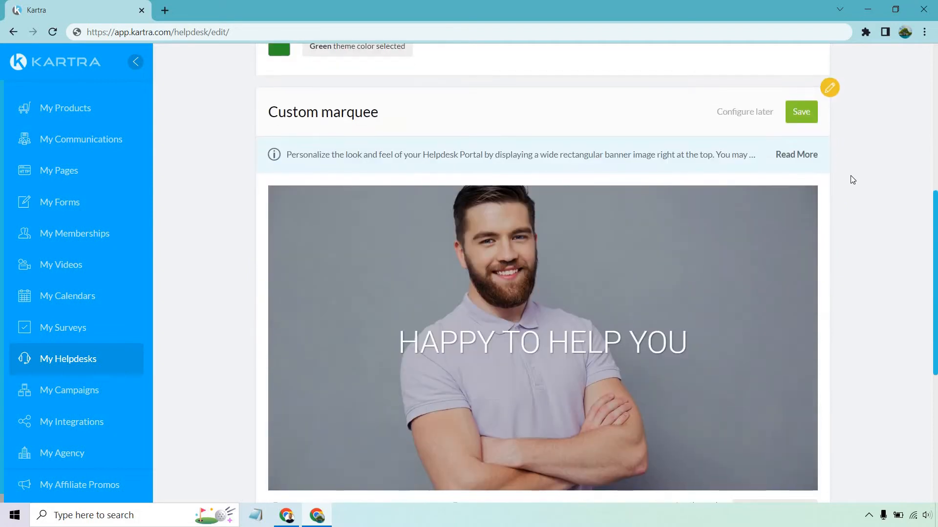
pyautogui.moveTo(870, 161)
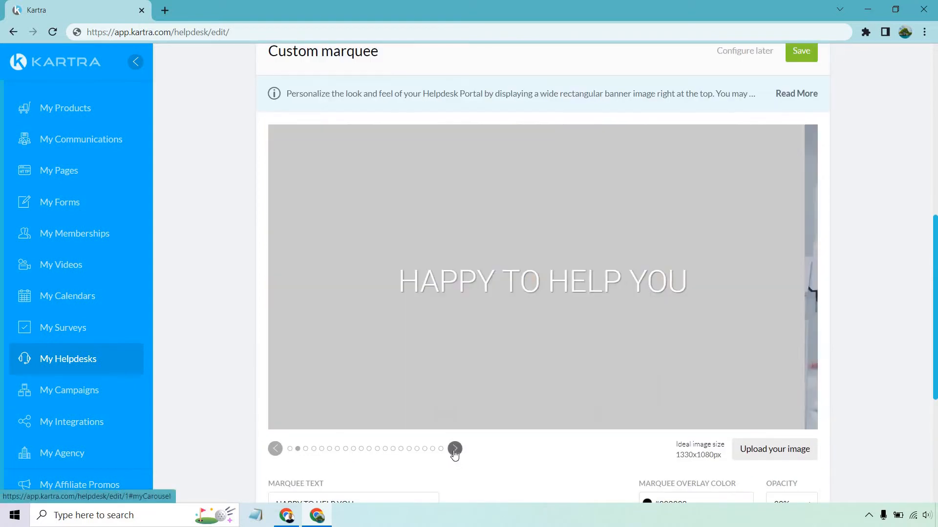
pyautogui.click(454, 450)
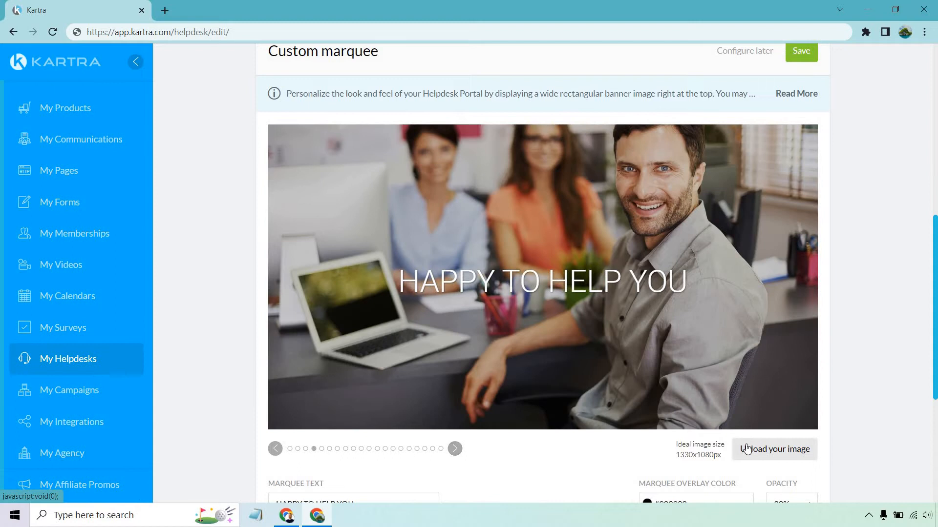
pyautogui.moveTo(603, 452)
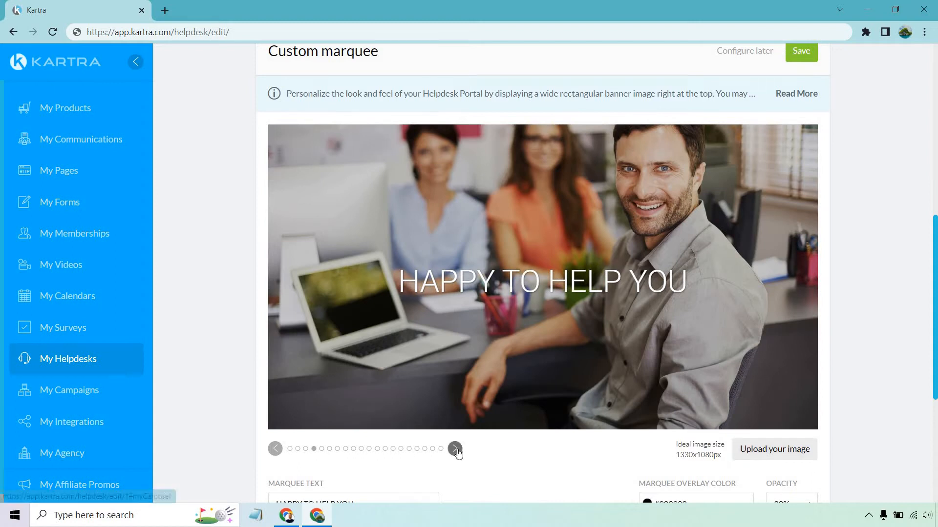
pyautogui.click(455, 450)
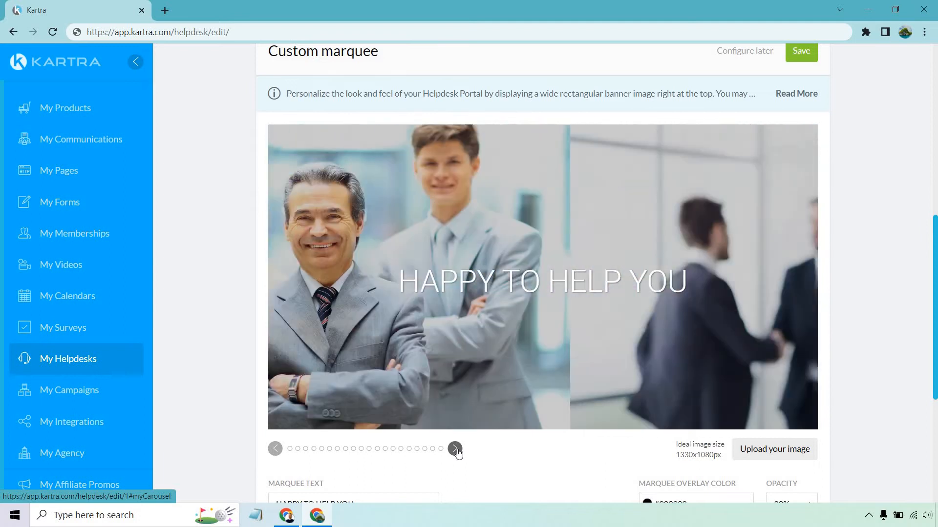
pyautogui.click(454, 449)
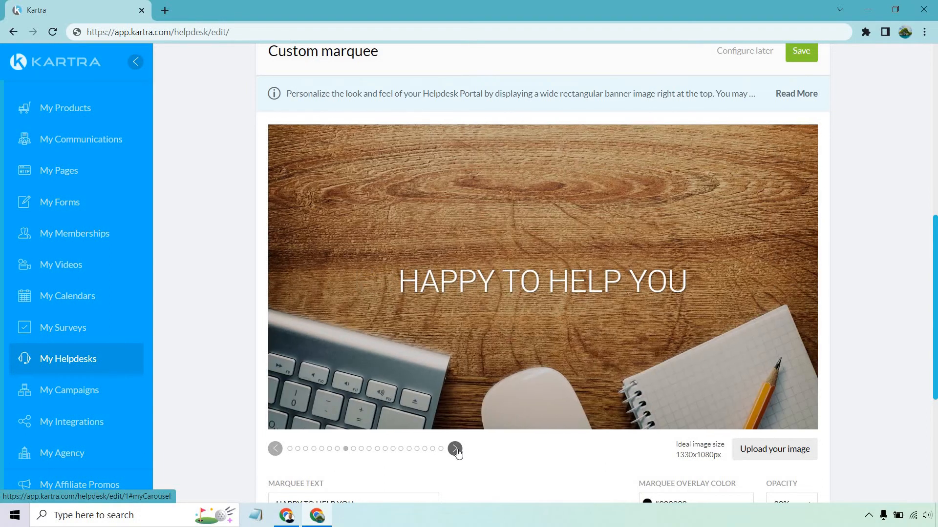
pyautogui.click(455, 450)
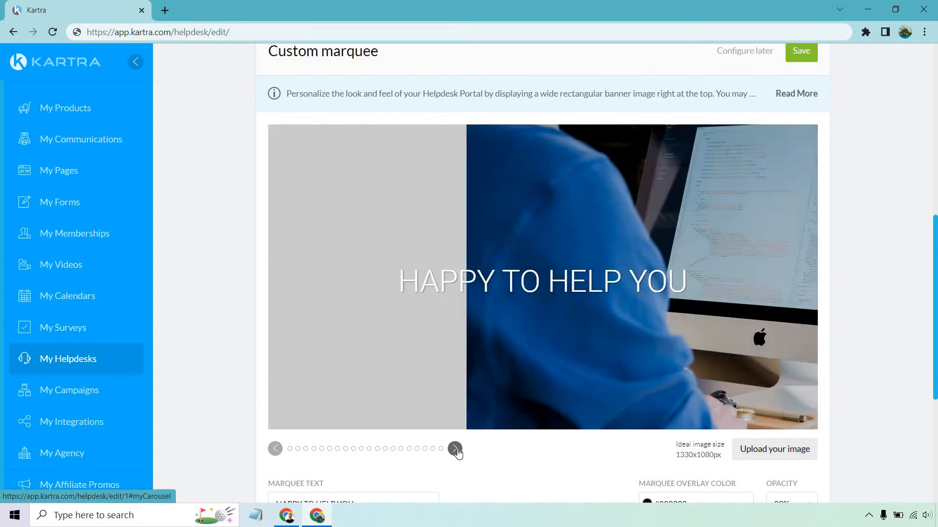
pyautogui.click(454, 449)
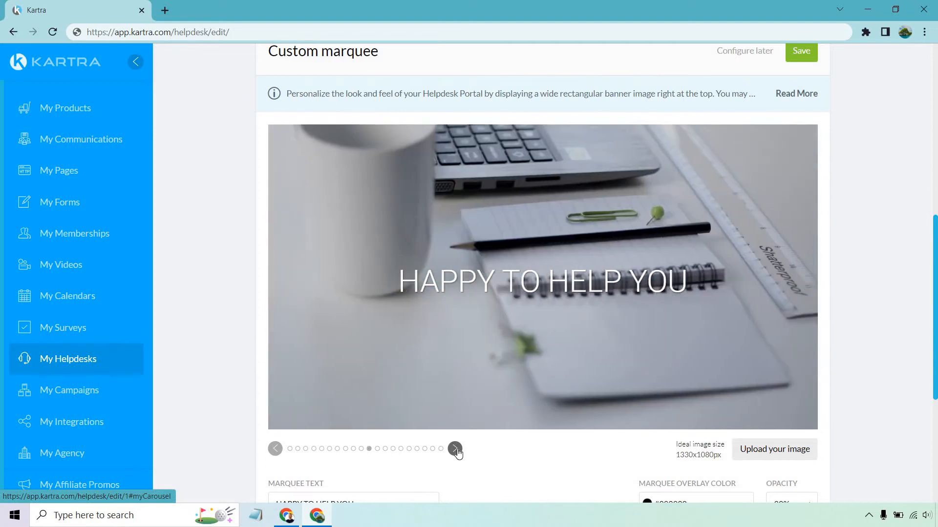
pyautogui.click(455, 449)
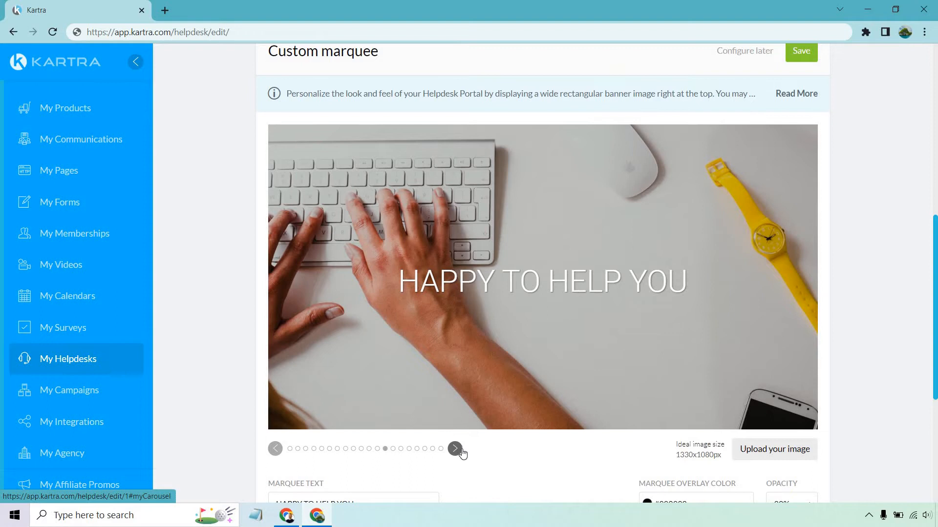
pyautogui.click(454, 449)
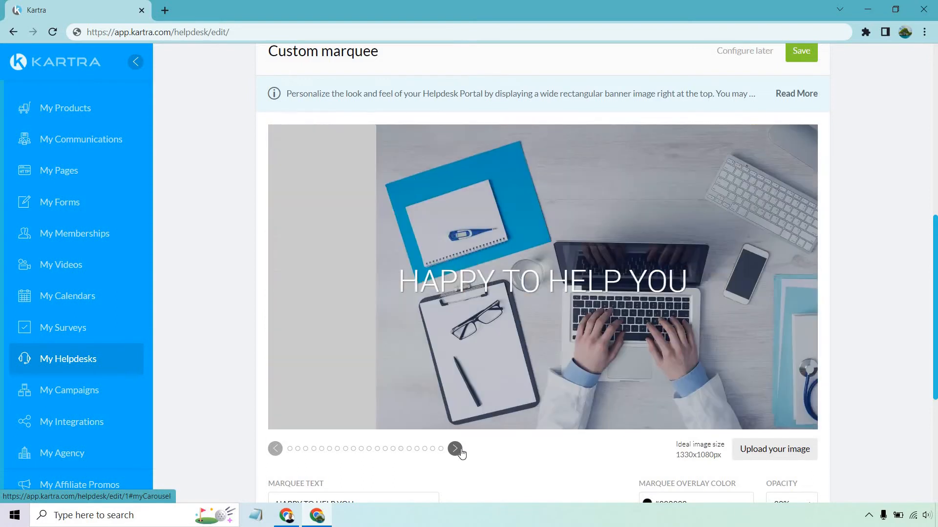
# - Replace the Marquee Text headline with 'HOW MAY I HELP YOU?'
pyautogui.scroll(-3)
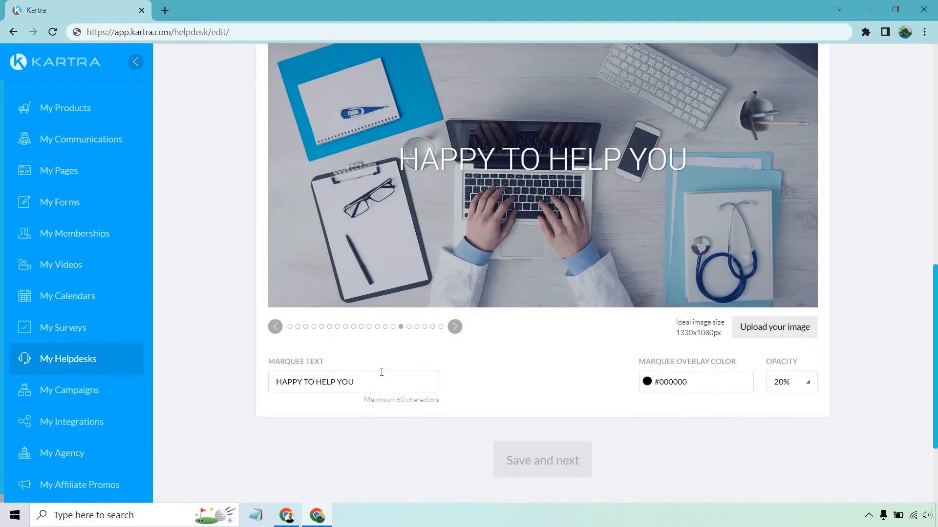
pyautogui.write('H')
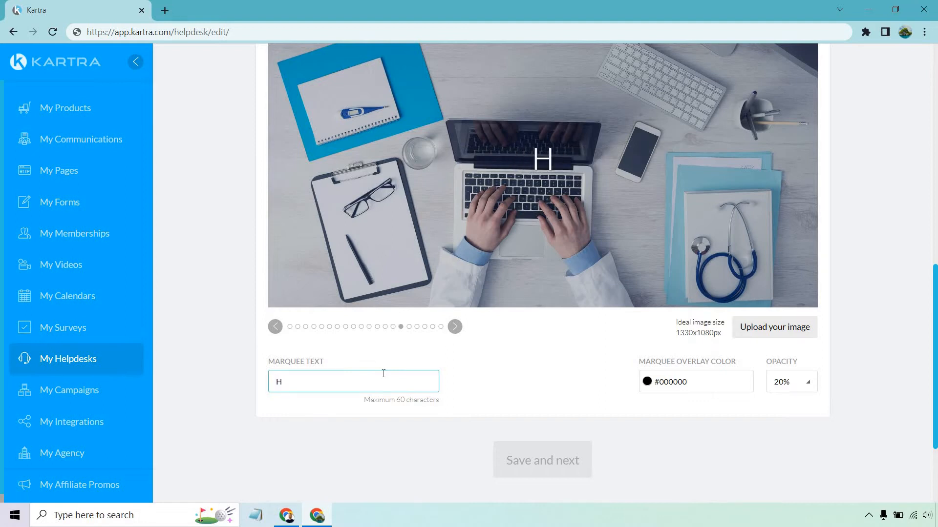
pyautogui.write('OW MAY I HELP YOU?')
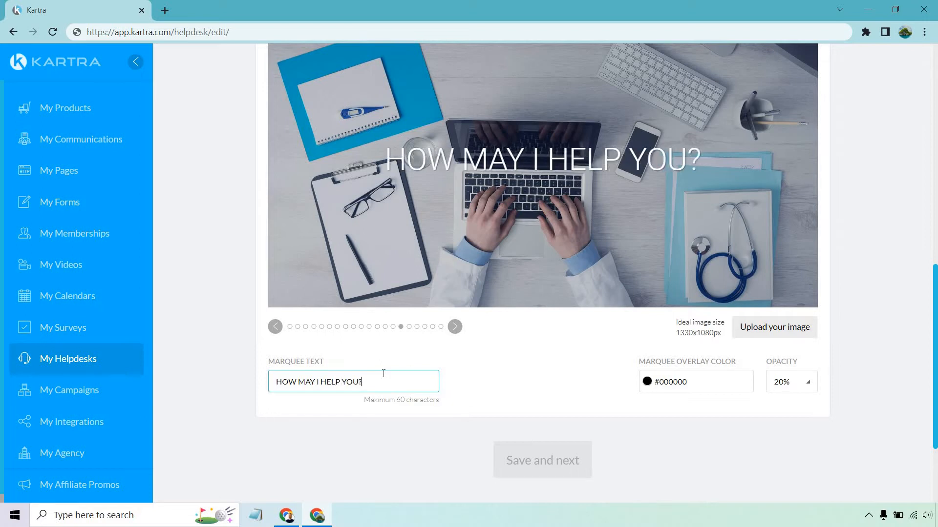
pyautogui.moveTo(884, 276)
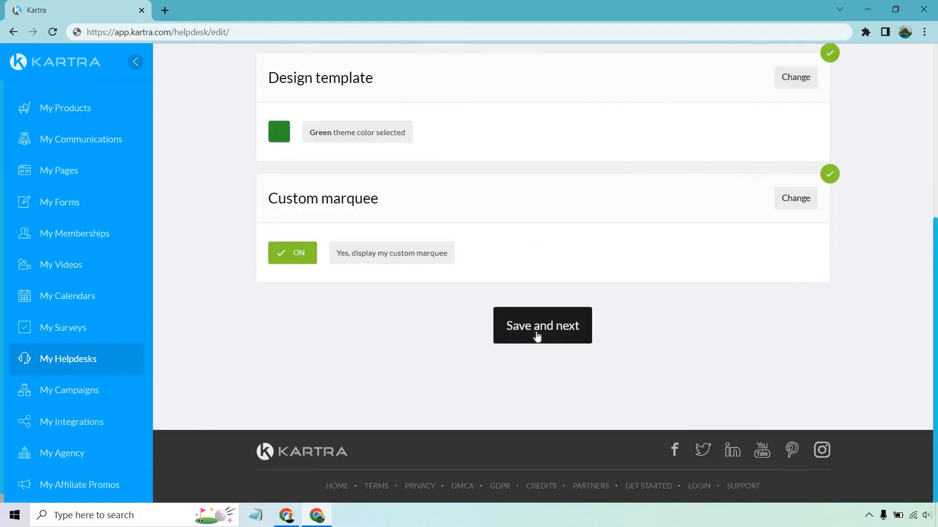
# - Save and next from Customize to the Departments step of the wizard
pyautogui.click(542, 326)
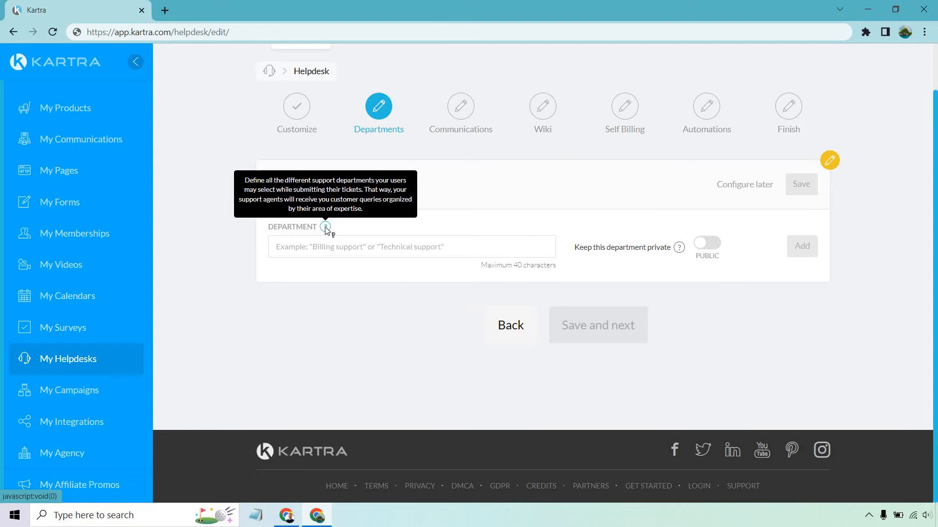
# - Add Billing and Technical Support as support departments
pyautogui.click(411, 246)
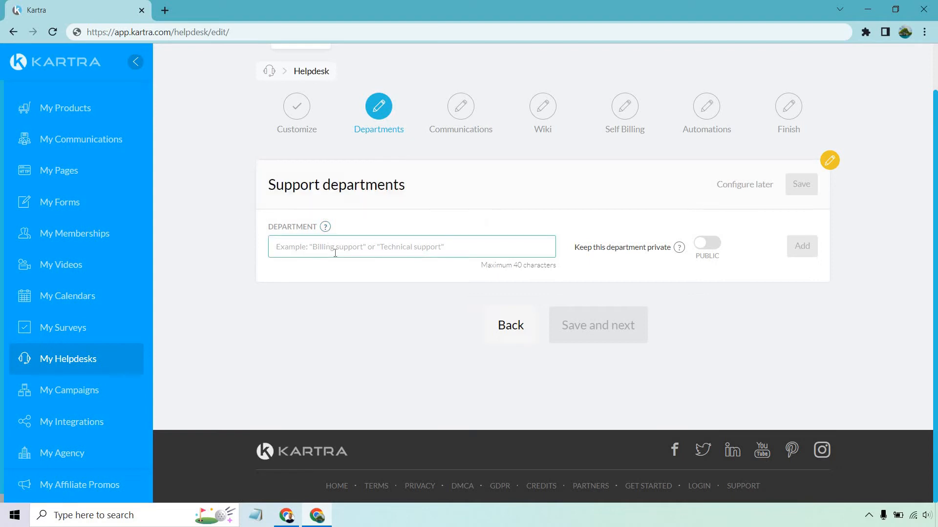
pyautogui.write('Bill')
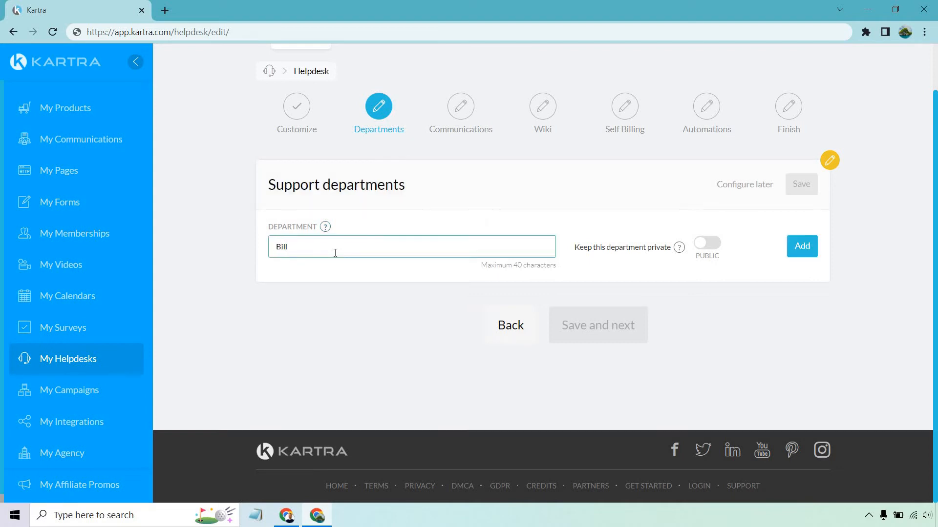
pyautogui.write('ing')
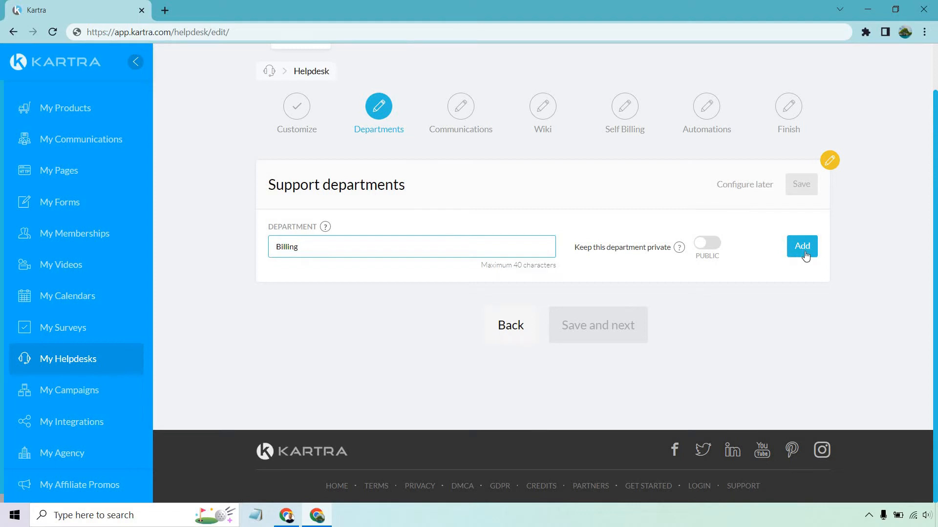
pyautogui.click(801, 246)
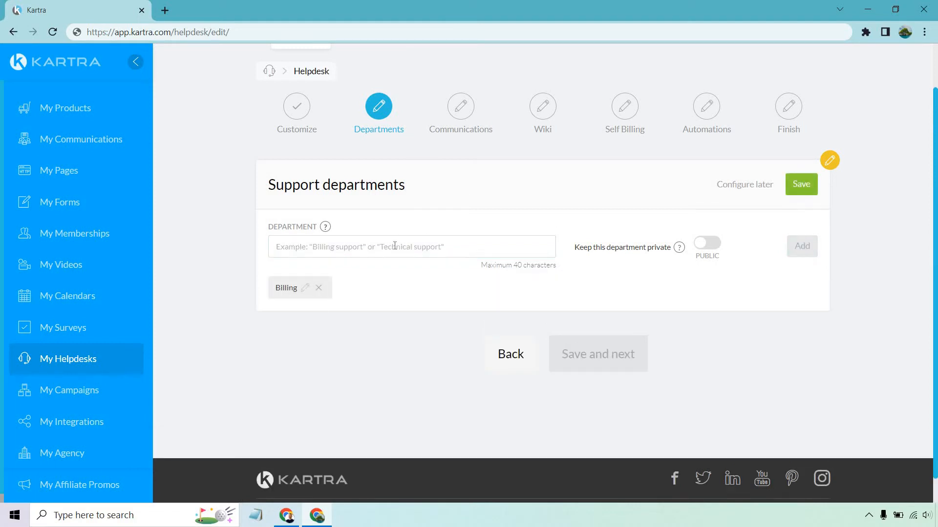
pyautogui.write('Technical Support')
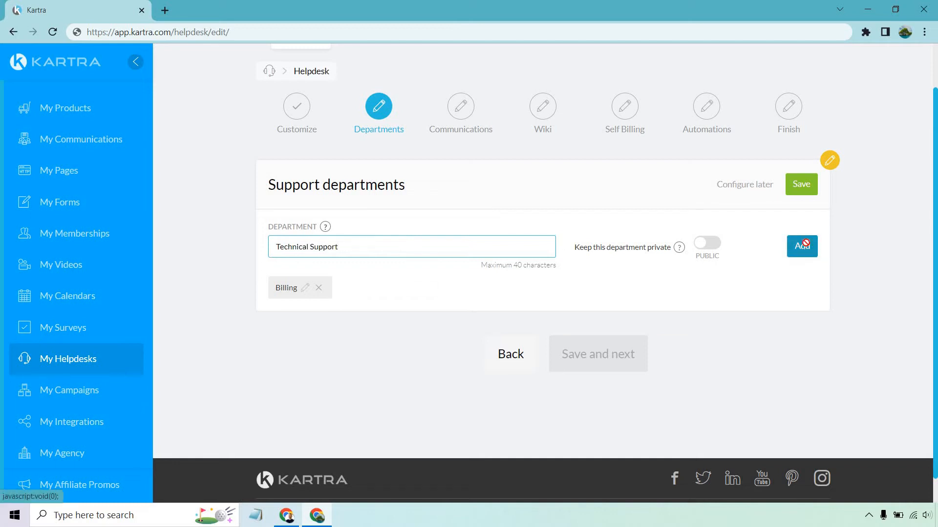
pyautogui.click(801, 246)
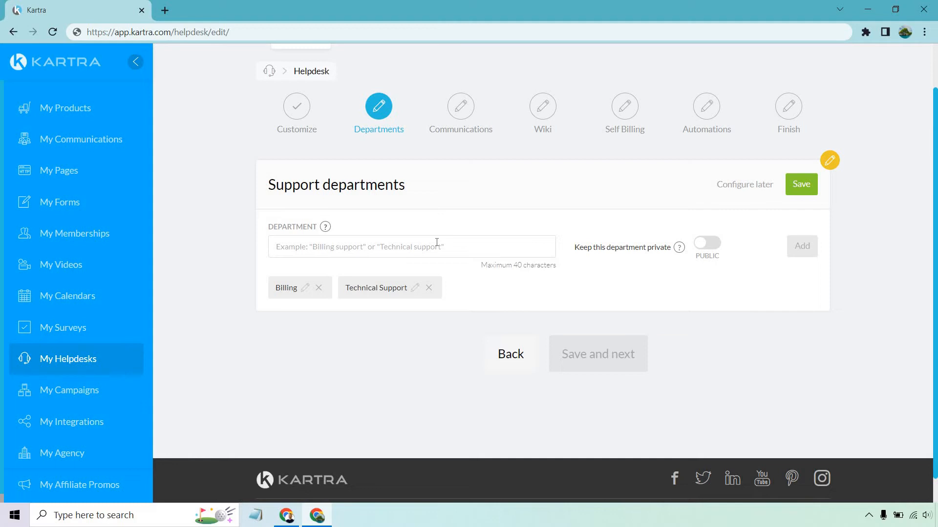
# - Add Bonuses and FAQs as support departments
pyautogui.write('Bon')
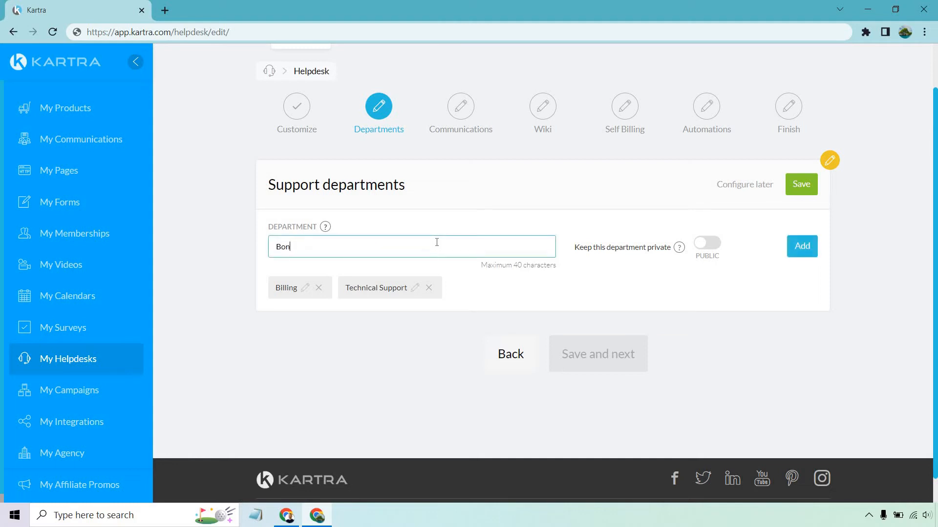
pyautogui.write('uses')
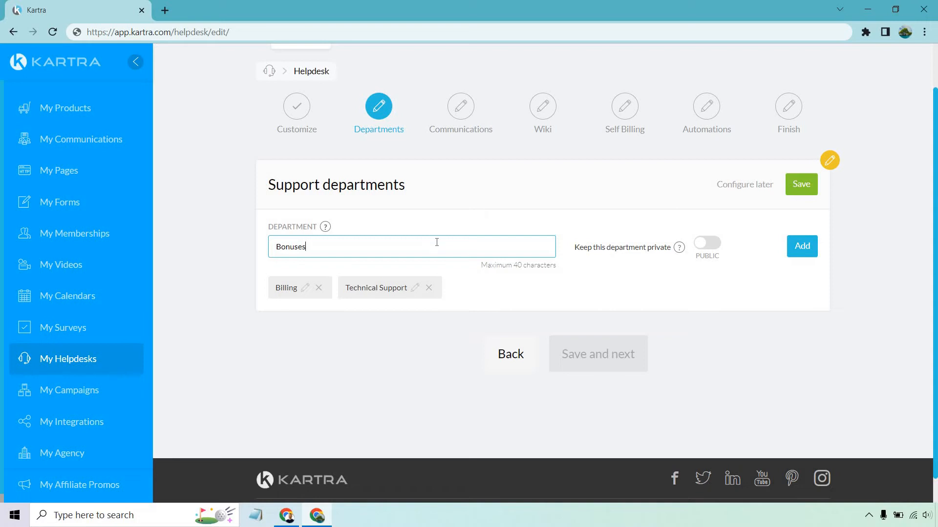
pyautogui.click(801, 246)
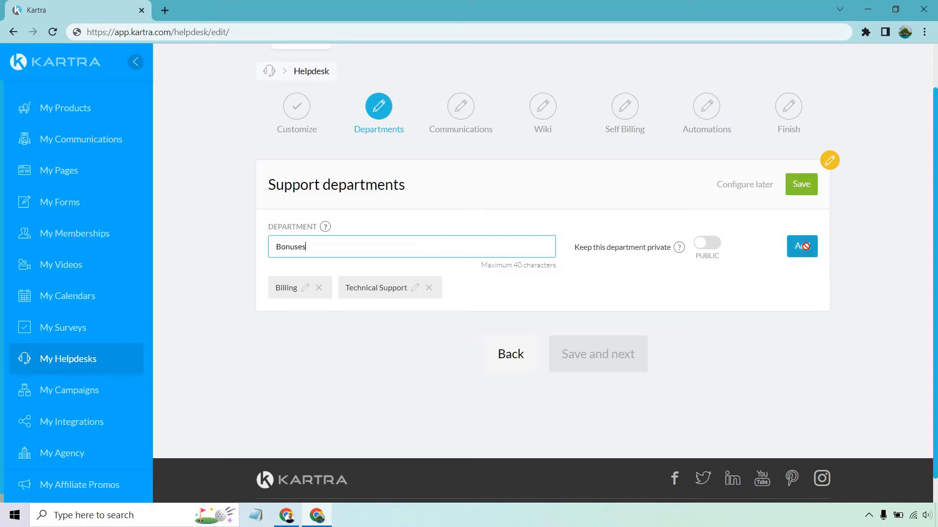
pyautogui.click(802, 246)
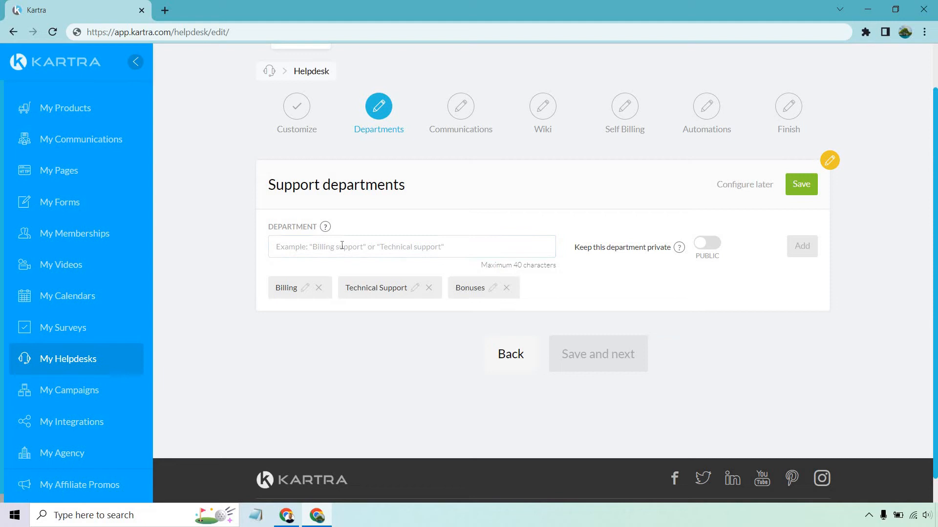
pyautogui.write('F')
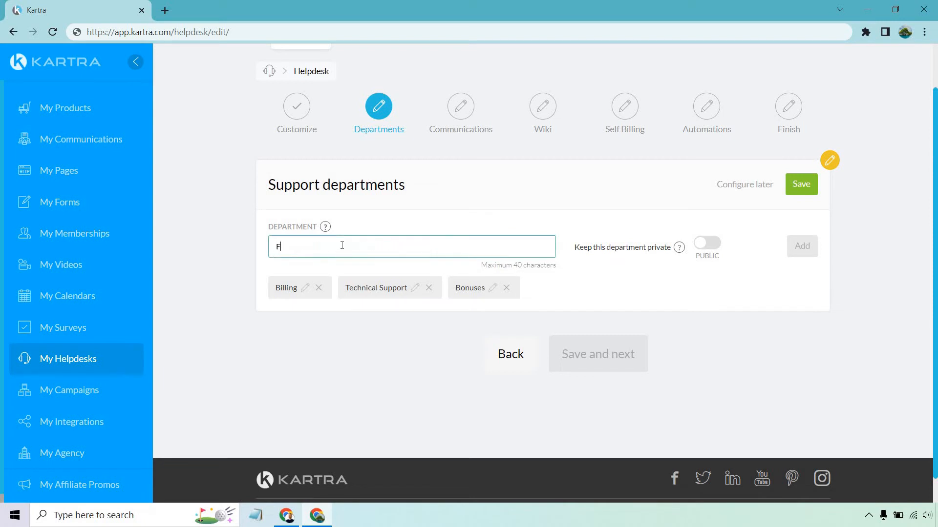
pyautogui.write('AQs')
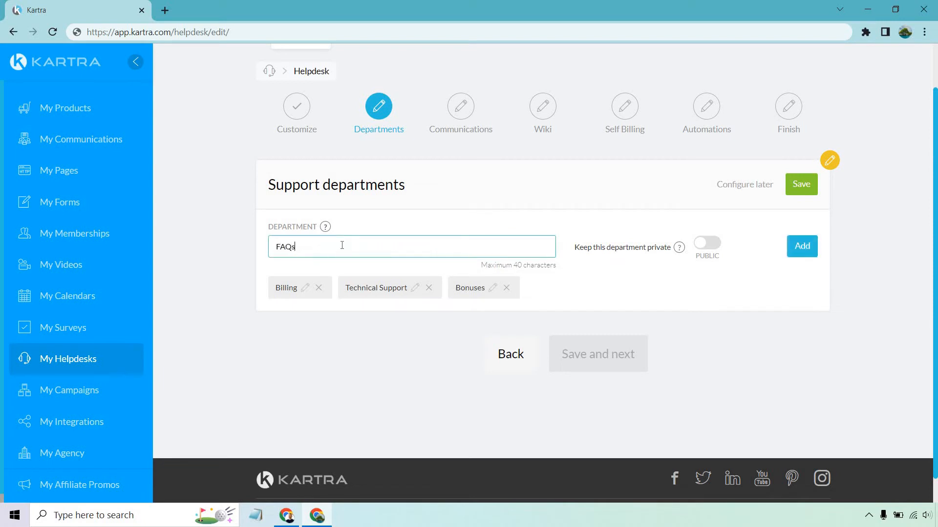
pyautogui.click(801, 246)
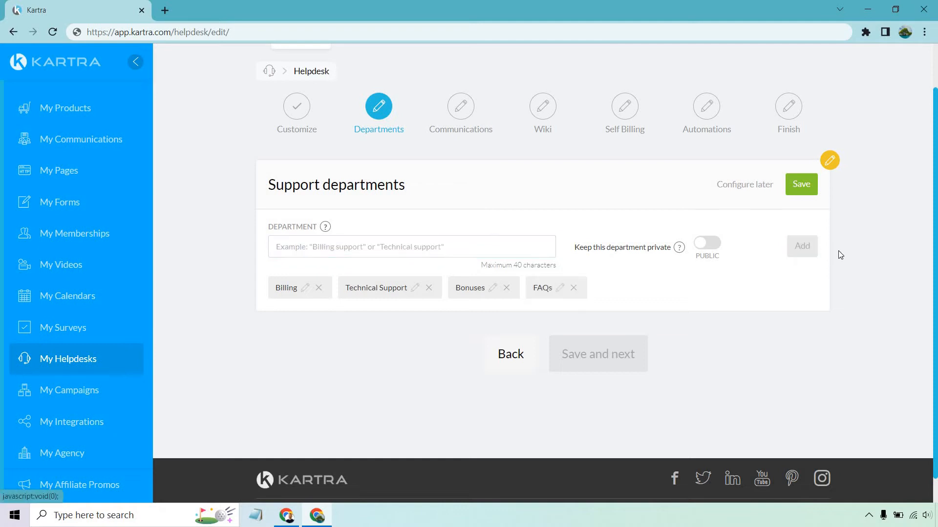
pyautogui.moveTo(852, 257)
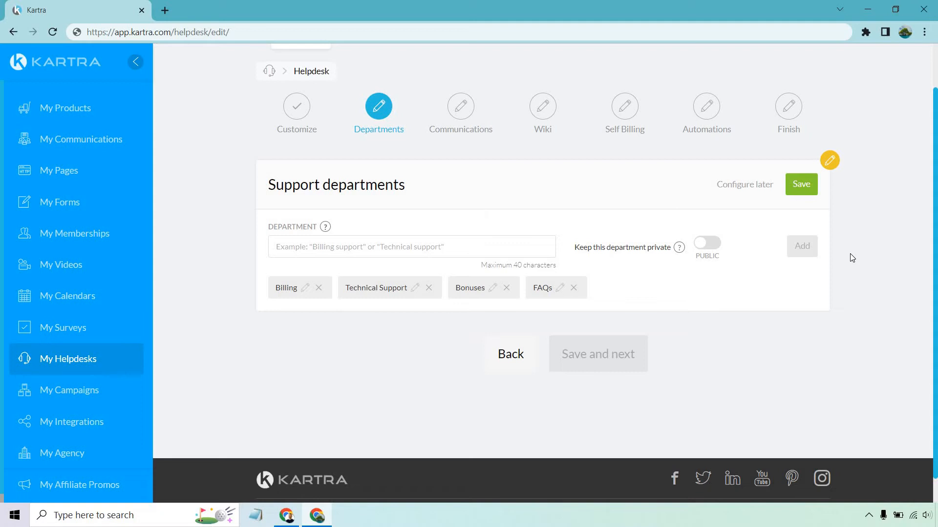
pyautogui.moveTo(546, 289)
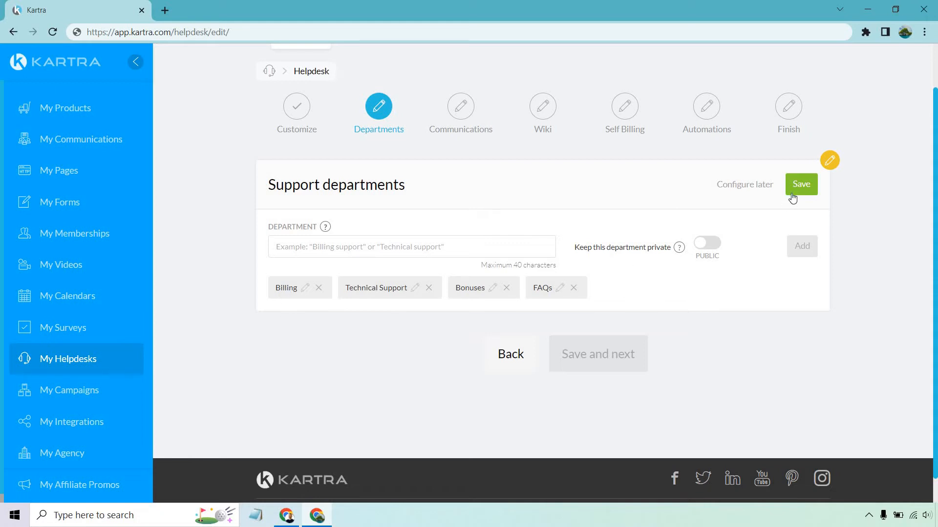
# - Save the four departments and activate the Support ticket channel
pyautogui.click(800, 184)
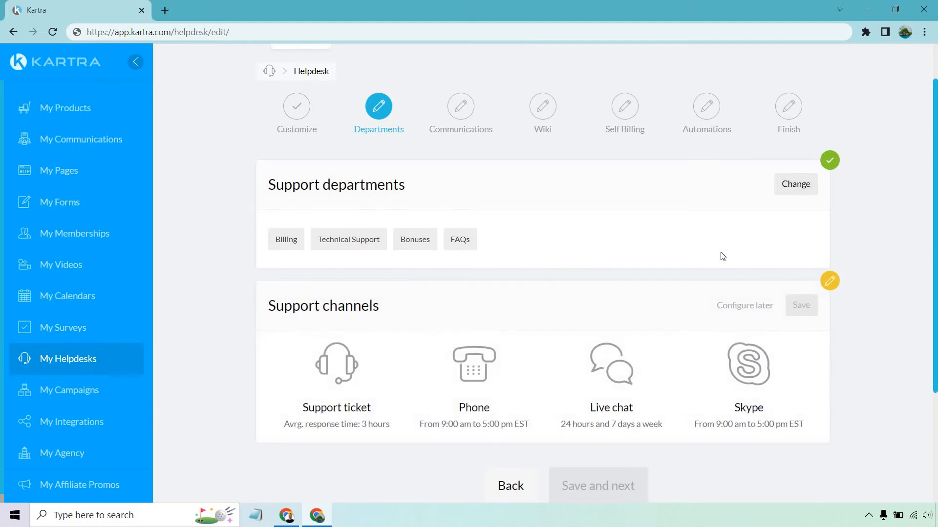
pyautogui.scroll(-3)
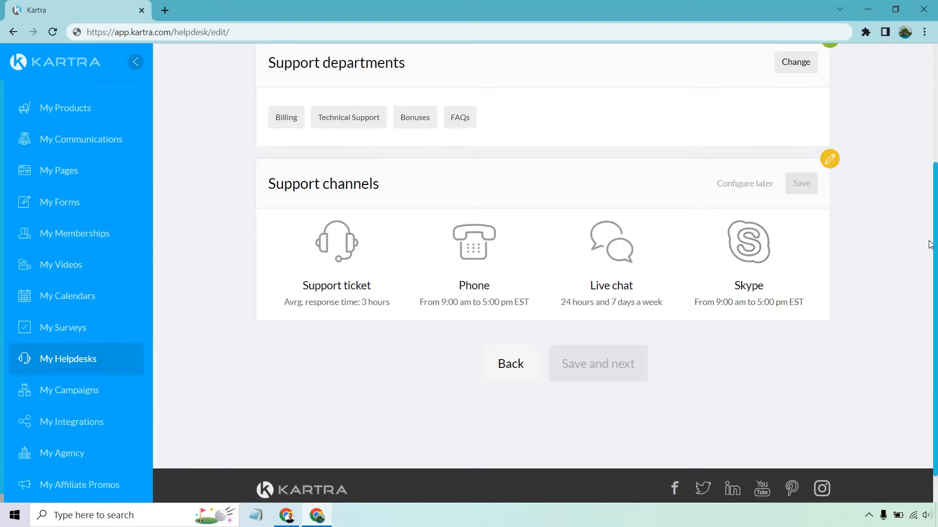
pyautogui.moveTo(473, 241)
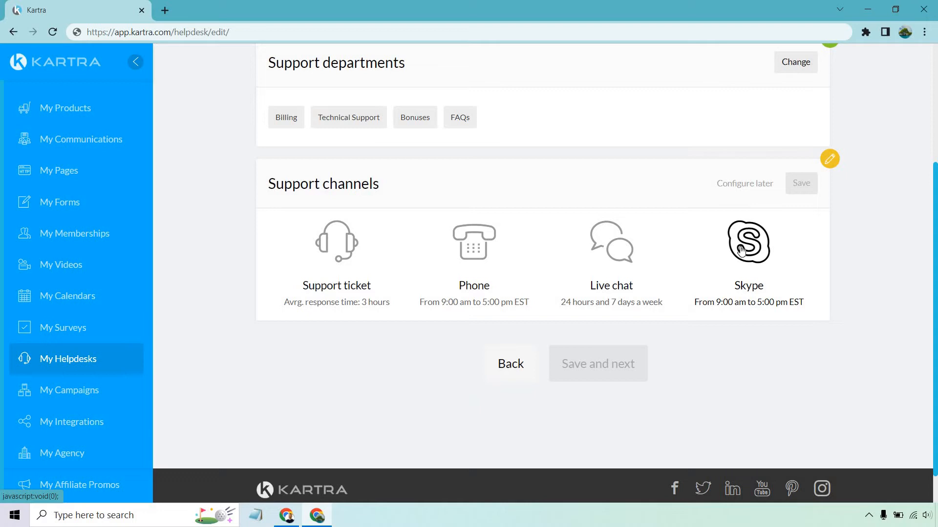
pyautogui.click(336, 242)
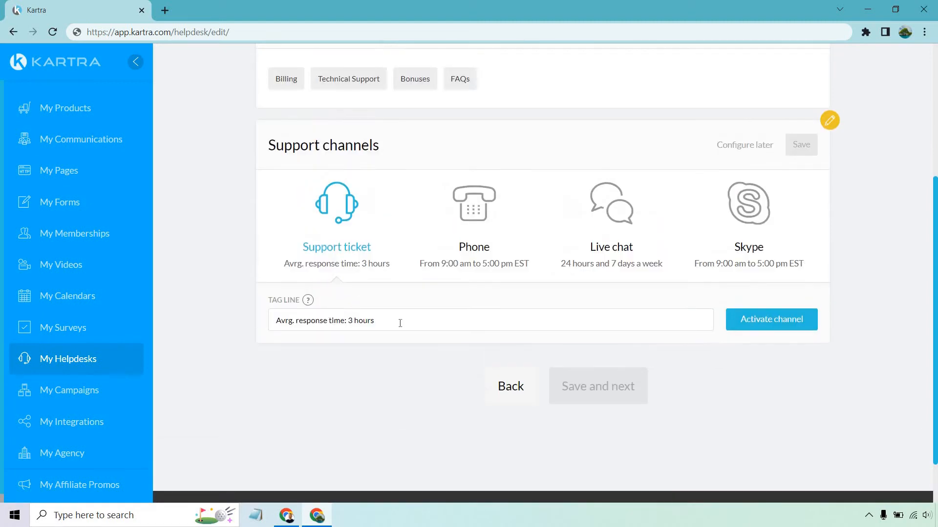
pyautogui.moveTo(771, 318)
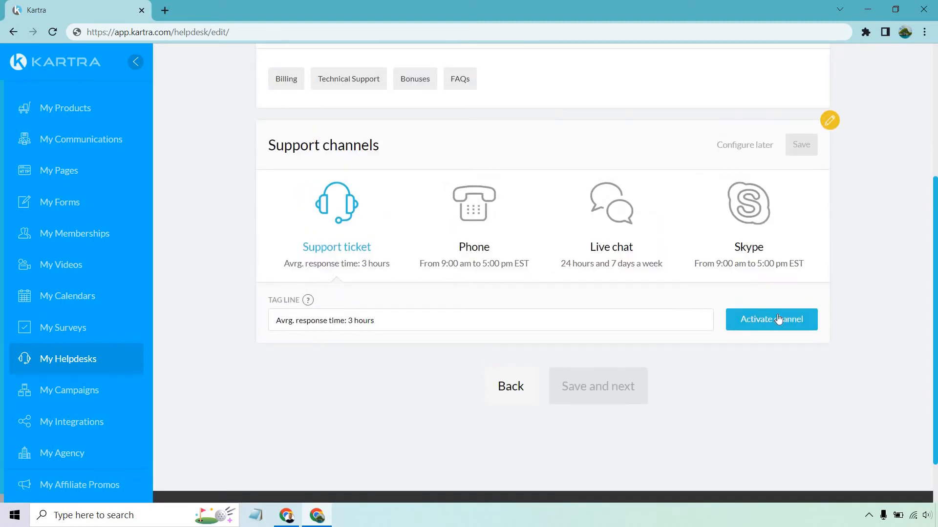
pyautogui.click(771, 319)
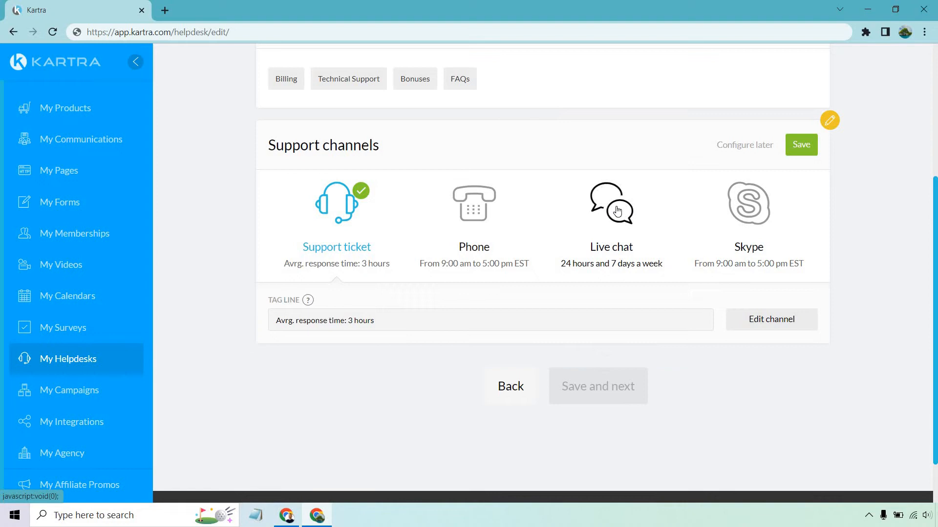
# - Activate the Live chat channel and save the support channels
pyautogui.click(610, 203)
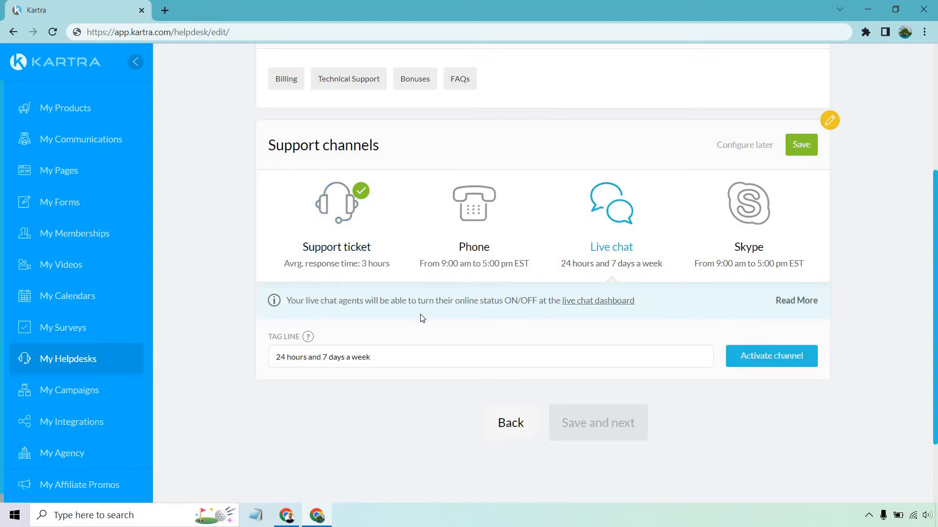
pyautogui.moveTo(388, 343)
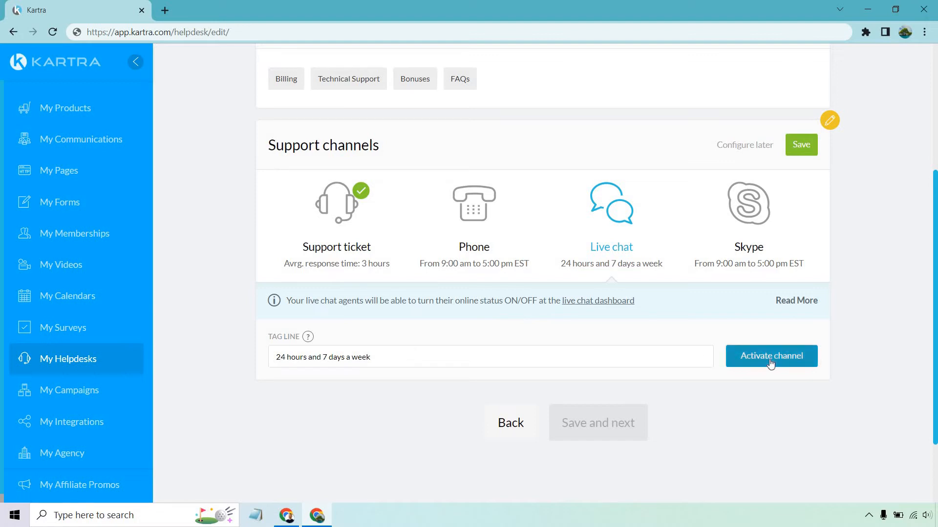
pyautogui.click(770, 356)
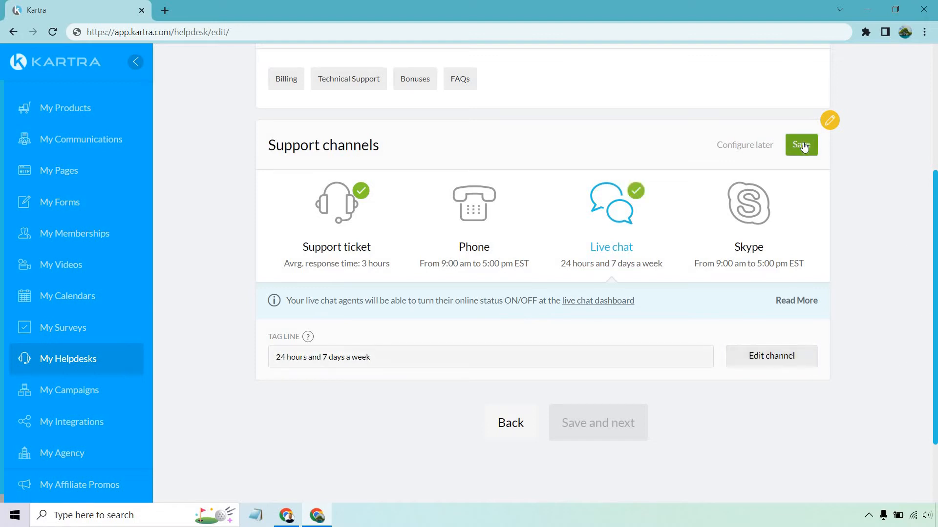
pyautogui.click(800, 145)
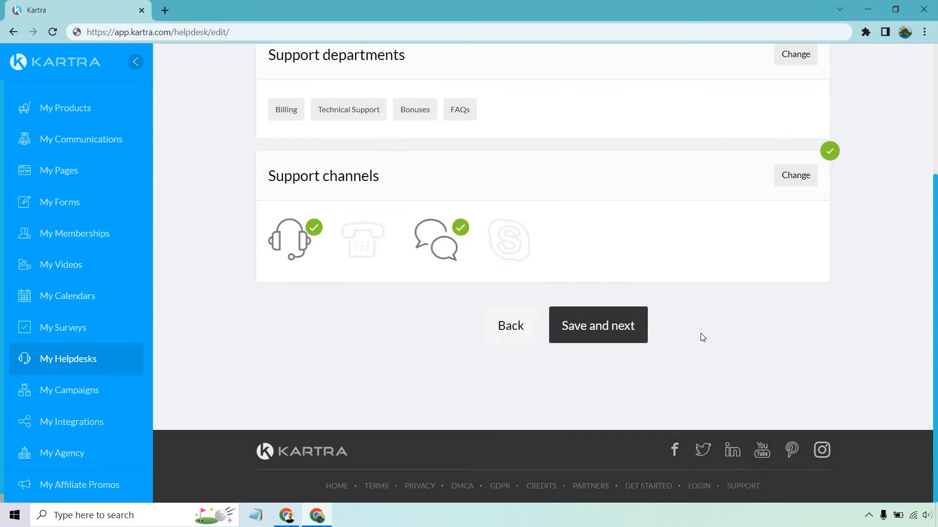
# - Continue to Communications and save 'Interact exclusively through the helpdesk' for tickets
pyautogui.click(596, 324)
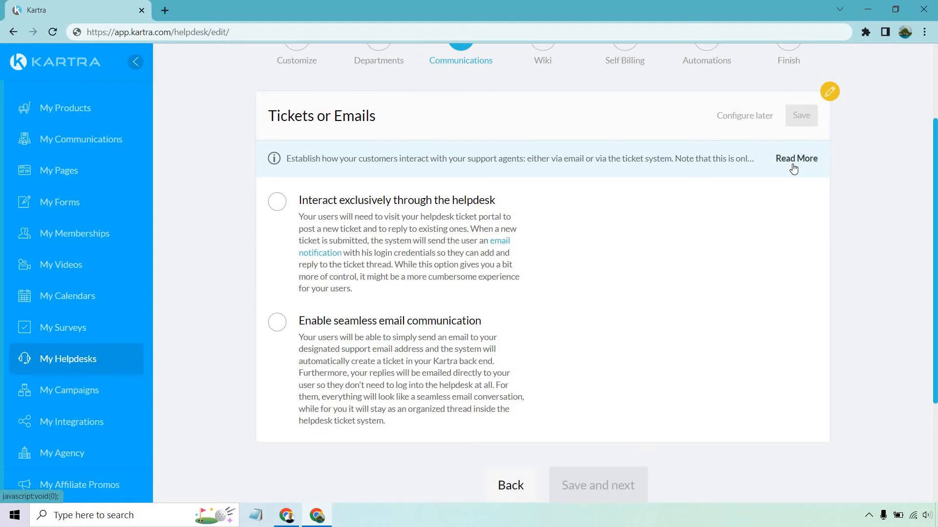
pyautogui.click(796, 158)
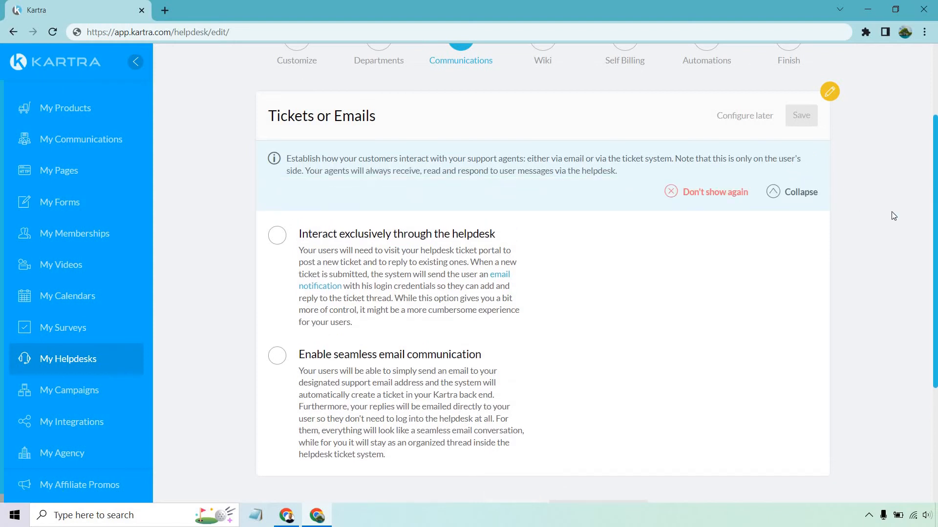
pyautogui.moveTo(861, 193)
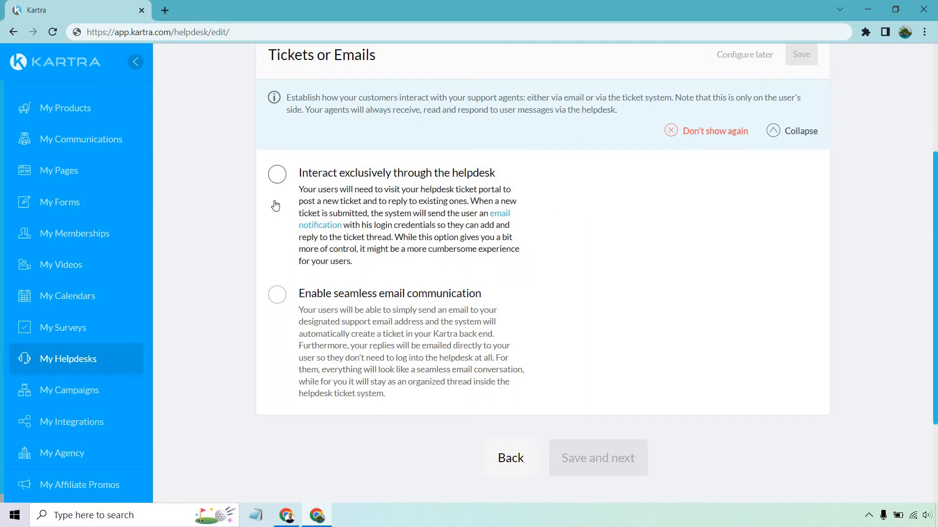
pyautogui.click(276, 173)
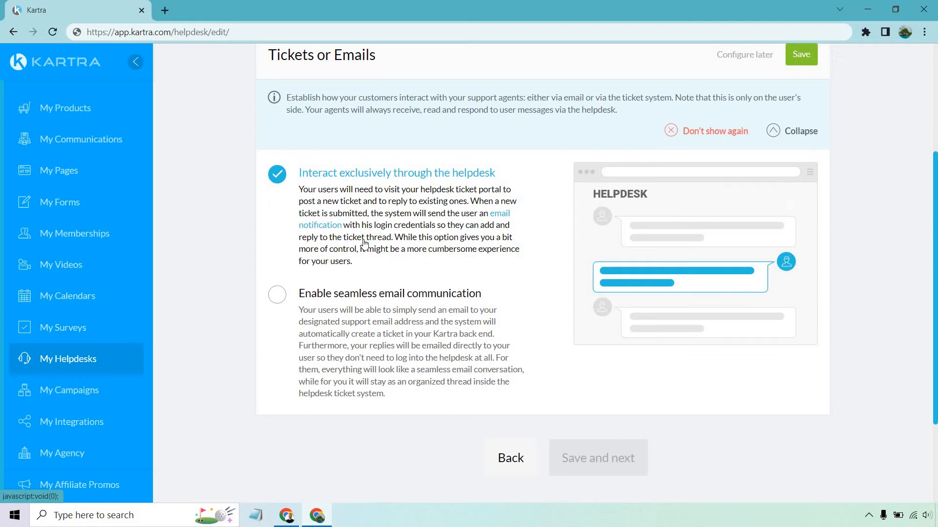
pyautogui.moveTo(410, 192)
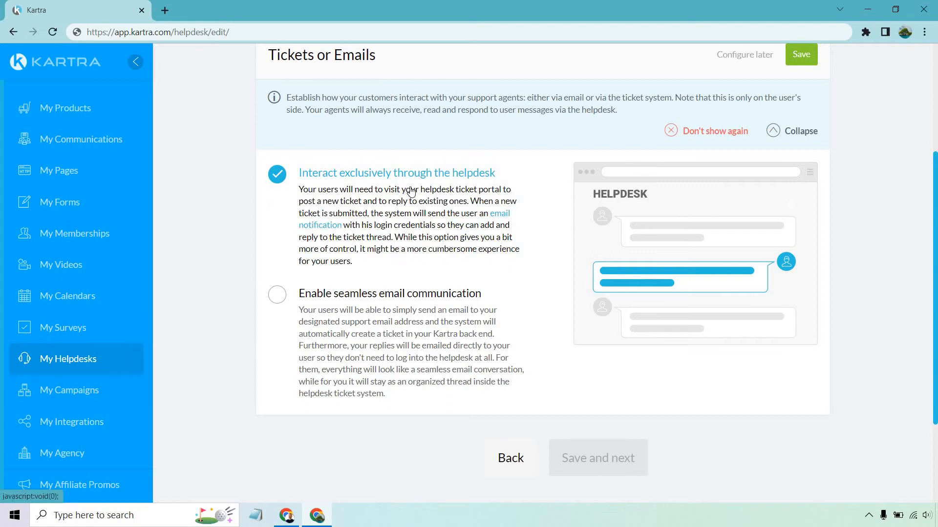
pyautogui.moveTo(439, 274)
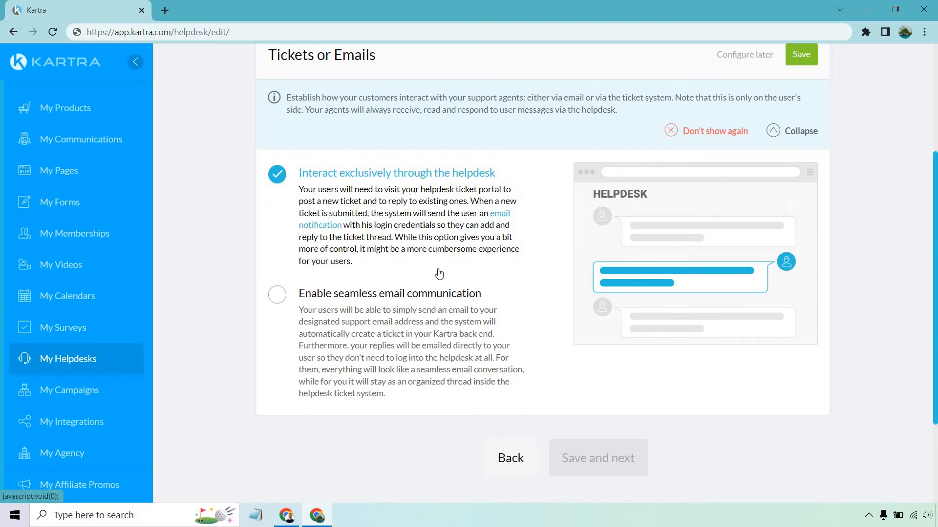
pyautogui.moveTo(374, 286)
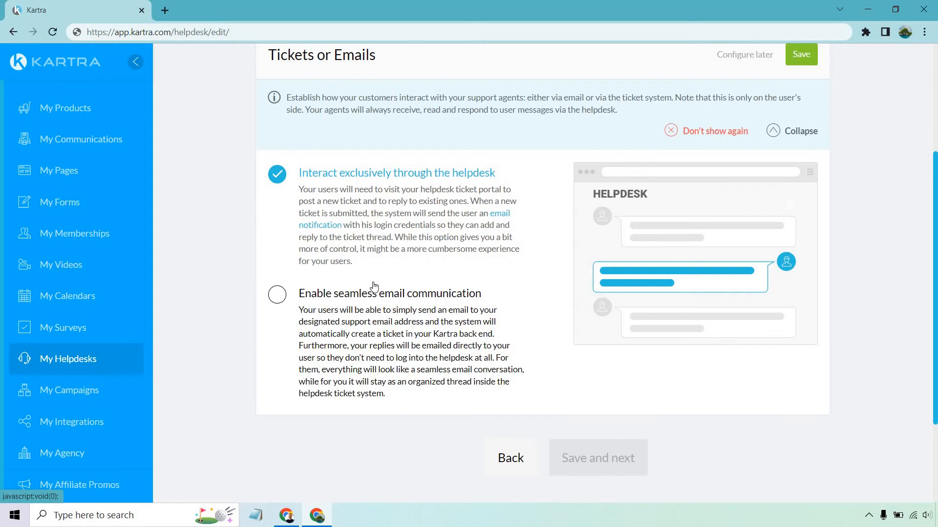
pyautogui.moveTo(423, 225)
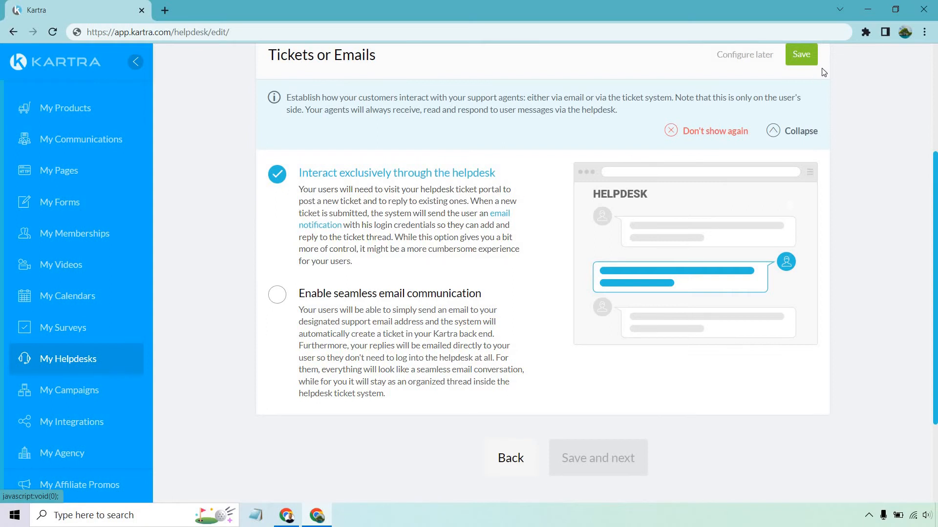
pyautogui.click(801, 54)
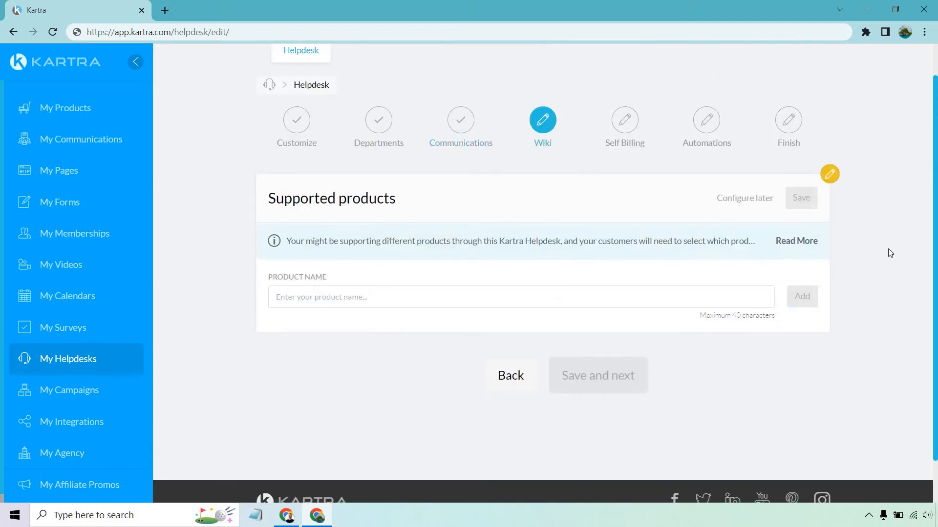
# - Add Product A and Product B to the supported products list
pyautogui.click(796, 240)
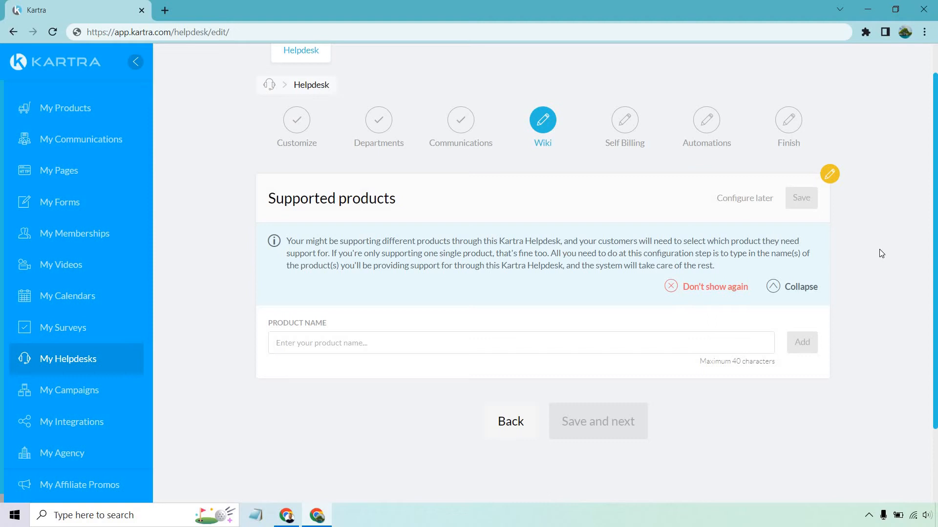
pyautogui.click(483, 342)
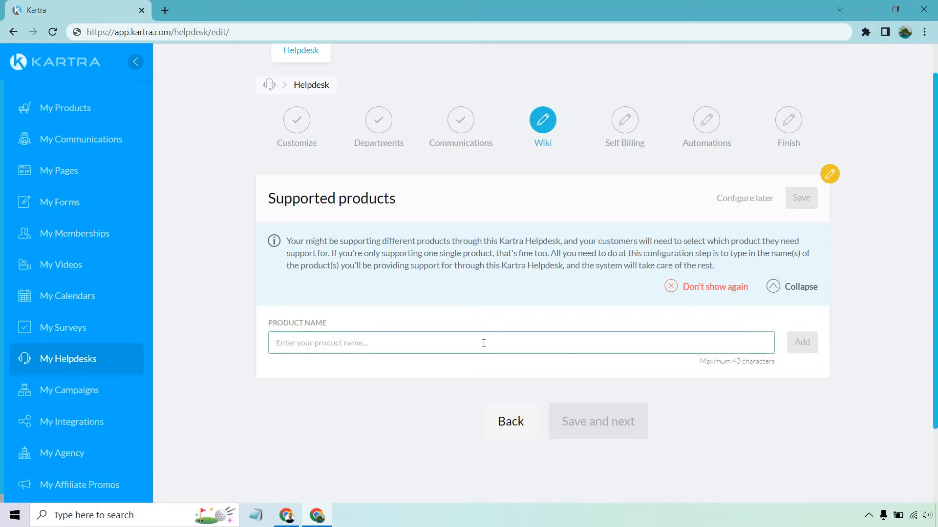
pyautogui.write('Product A')
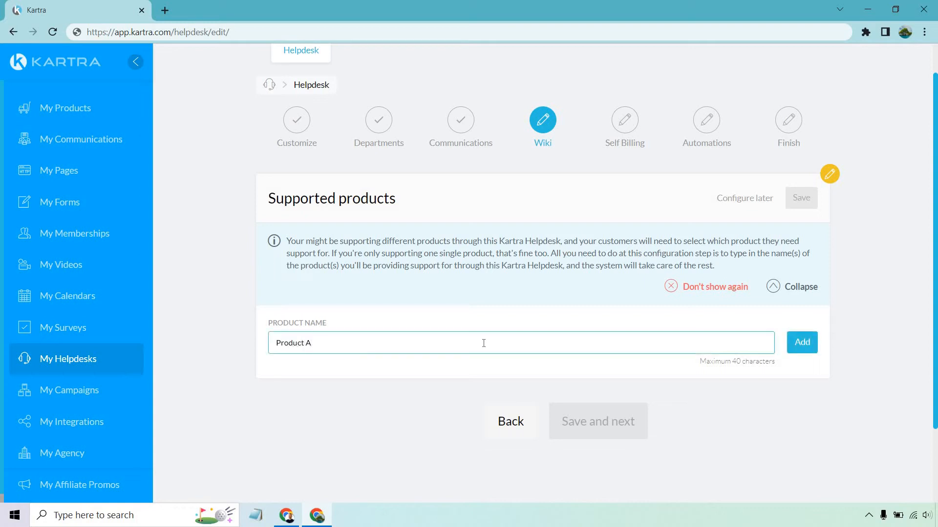
pyautogui.click(801, 342)
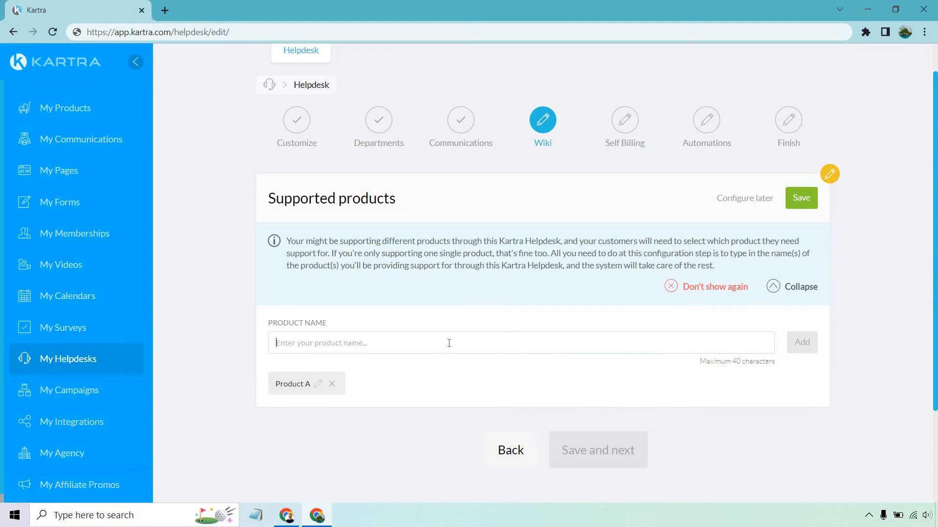
pyautogui.write('Product B')
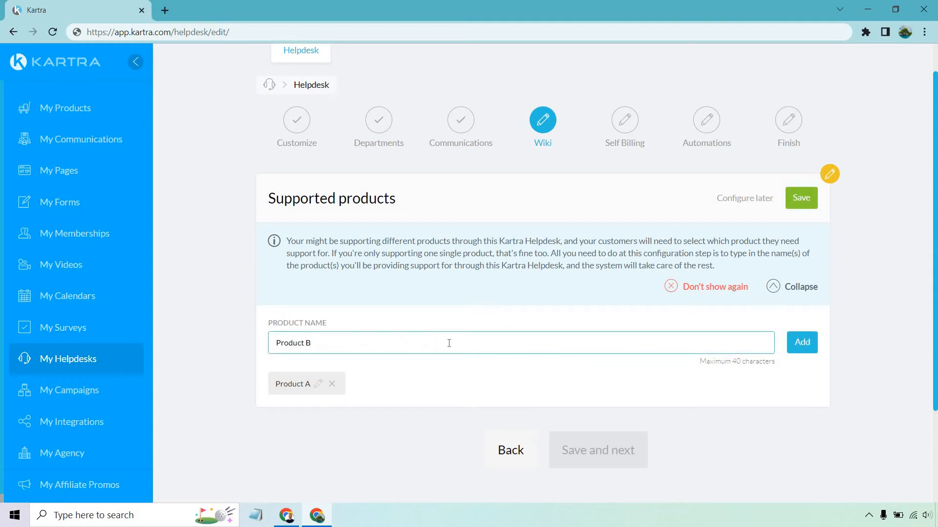
pyautogui.click(802, 342)
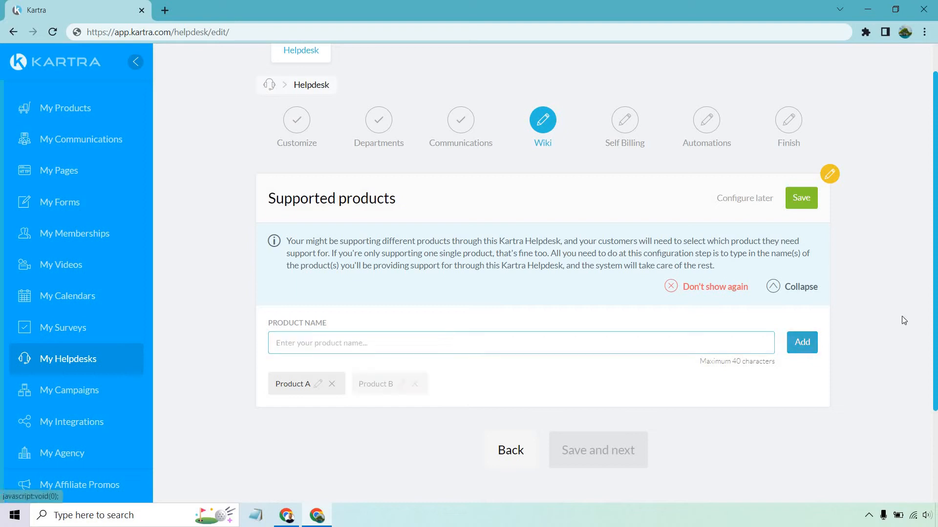
pyautogui.click(801, 342)
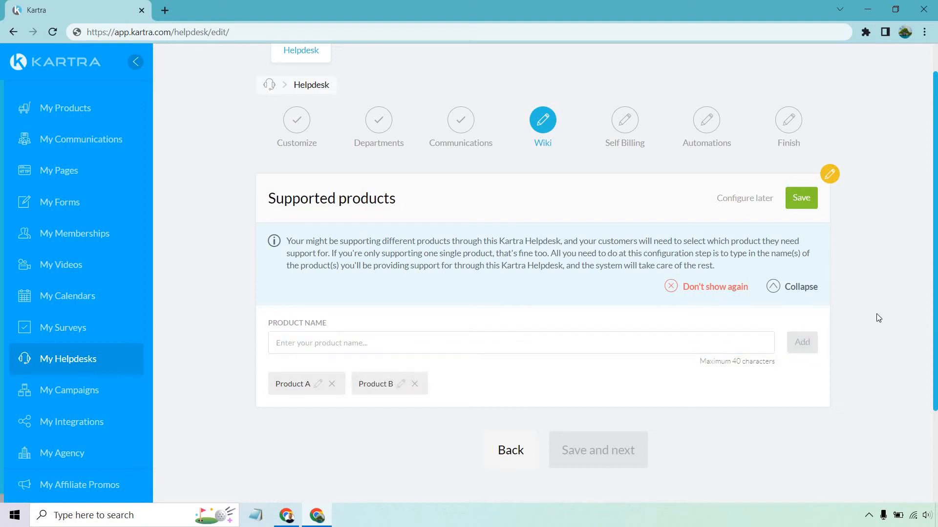
pyautogui.moveTo(871, 317)
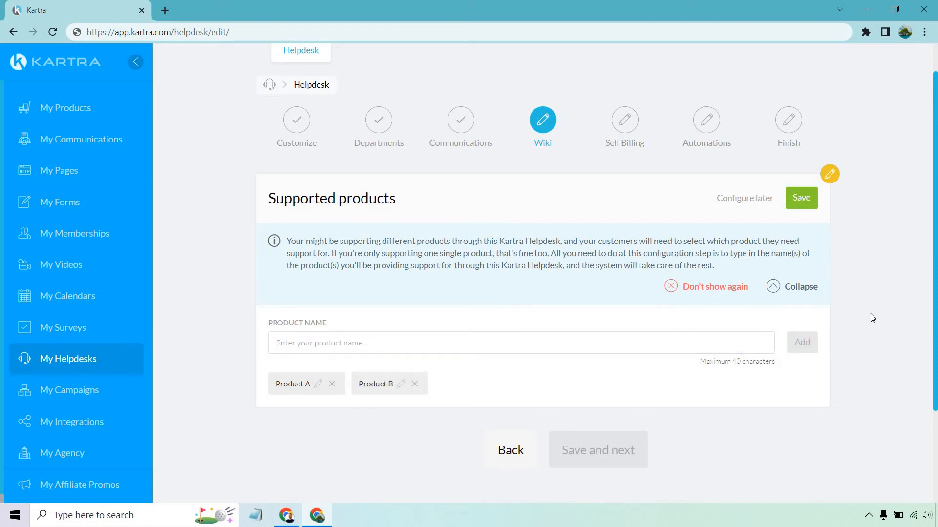
# - Save the supported products list
pyautogui.click(801, 198)
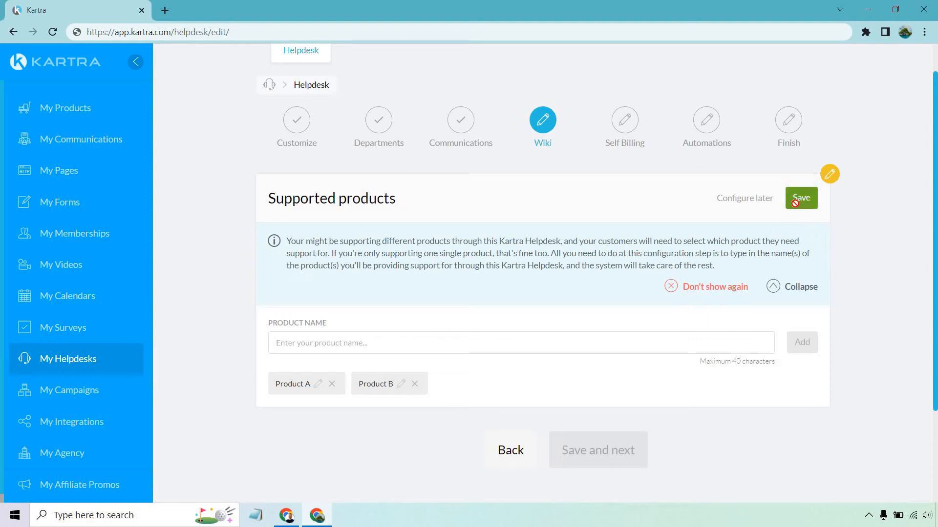
pyautogui.click(801, 199)
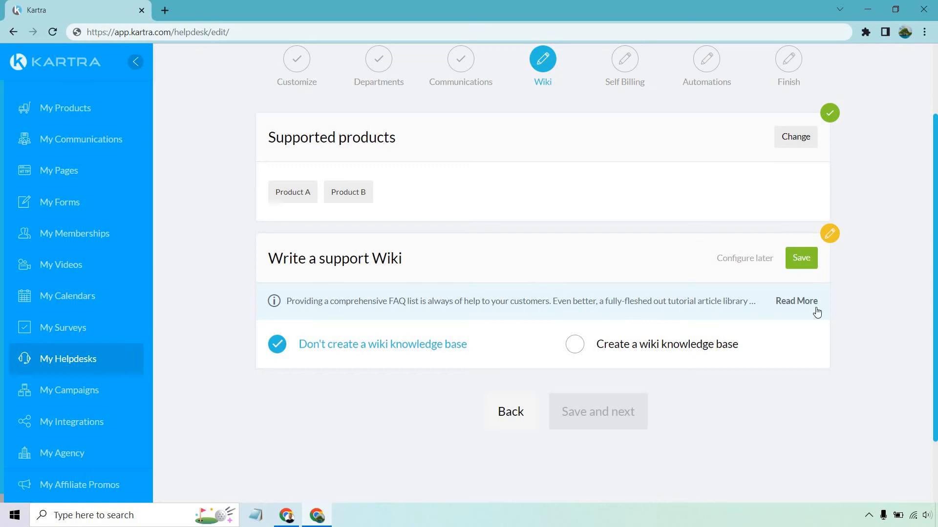
# - Save 'Don't create a wiki knowledge base' and advance to the Self Billing step
pyautogui.click(797, 300)
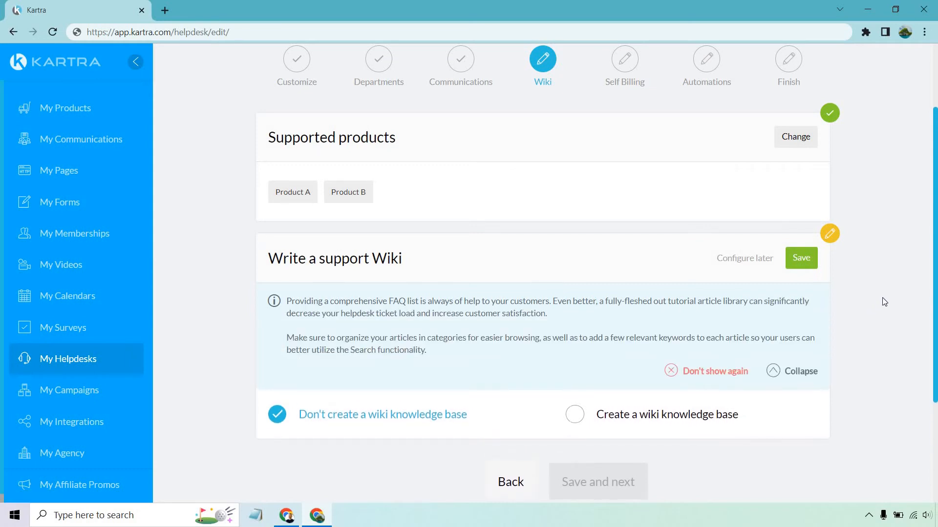
pyautogui.scroll(-3)
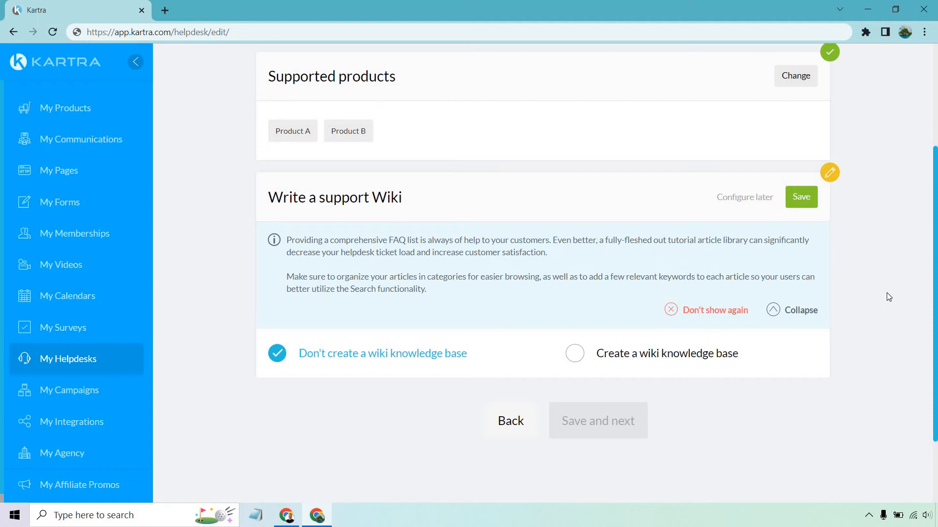
pyautogui.moveTo(862, 263)
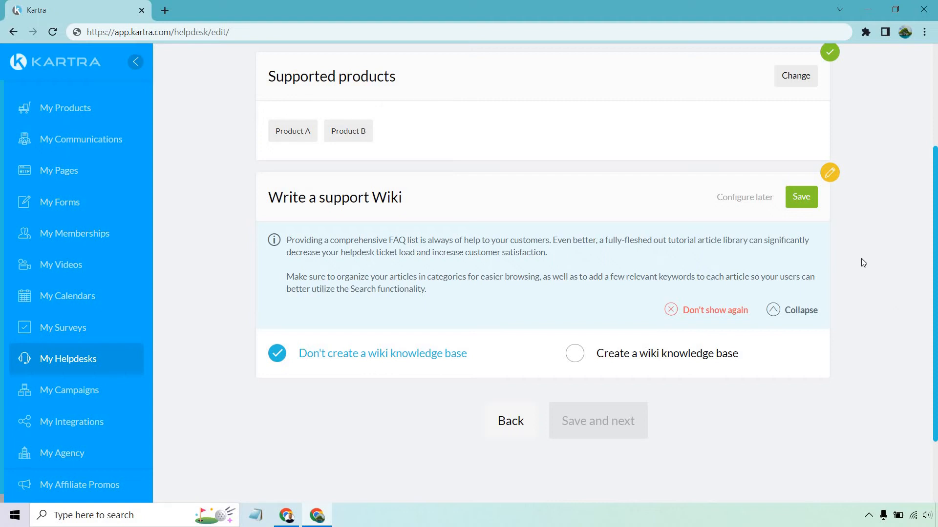
pyautogui.click(800, 196)
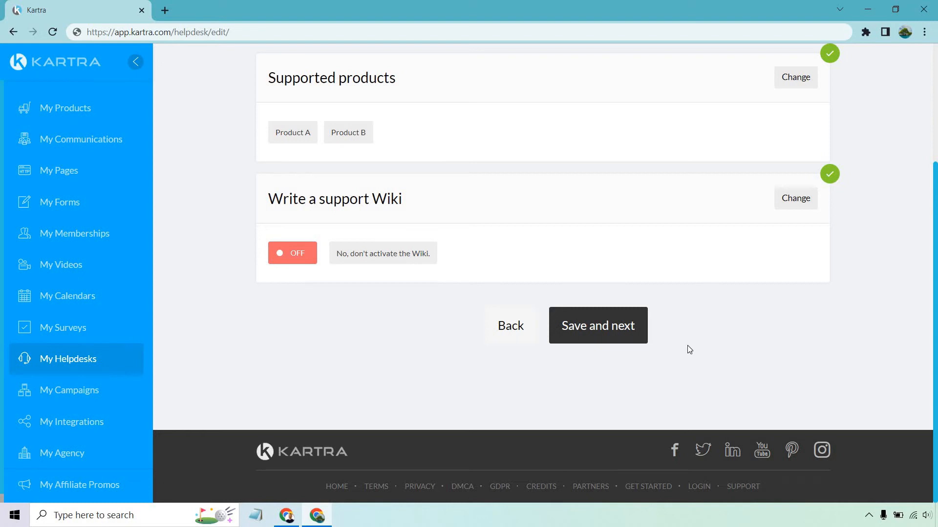
pyautogui.moveTo(597, 326)
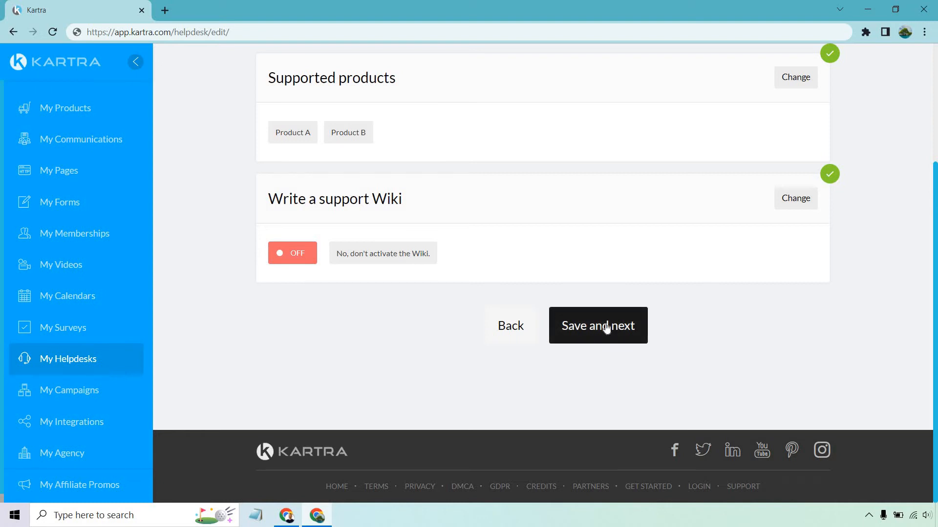
pyautogui.click(597, 326)
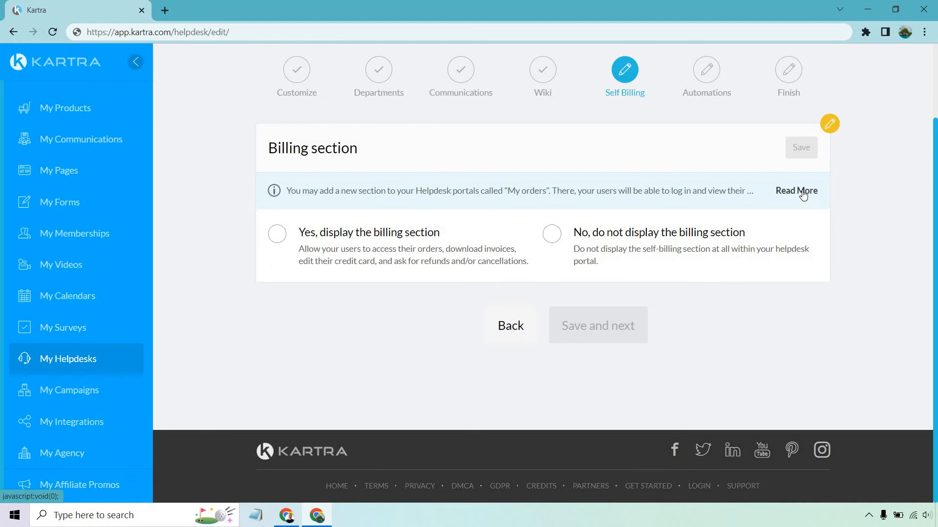
# - Read the billing section explanation and choose 'Yes, display the billing section'
pyautogui.click(795, 191)
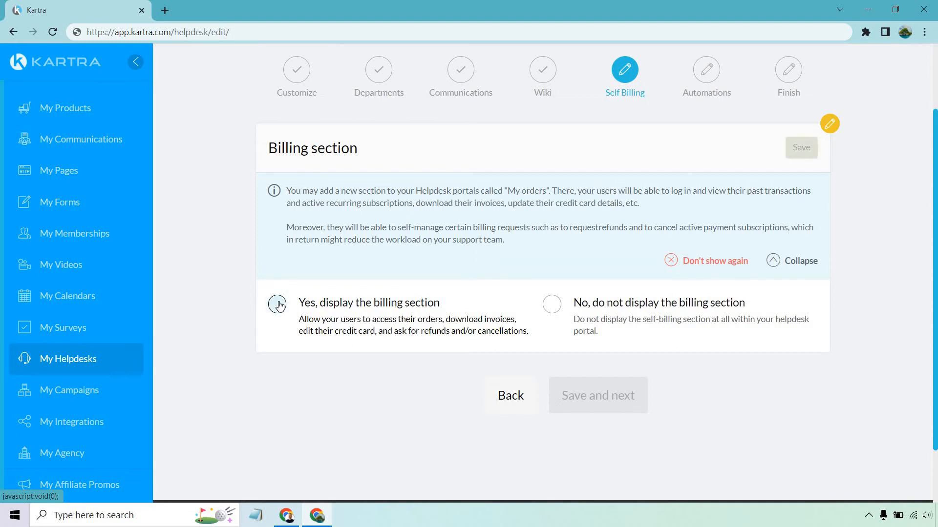
pyautogui.click(277, 305)
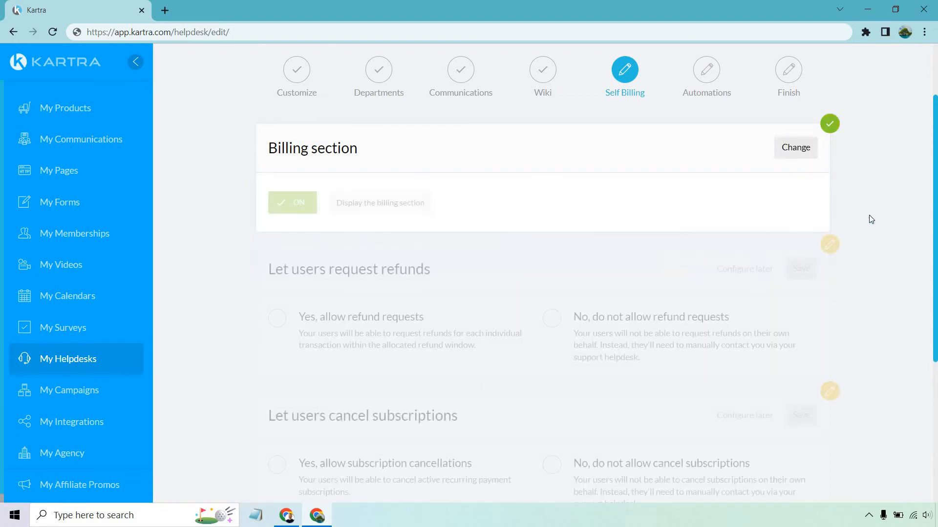
# - Allow refund requests with manual review of each request and assign a department to handle them
pyautogui.scroll(-3)
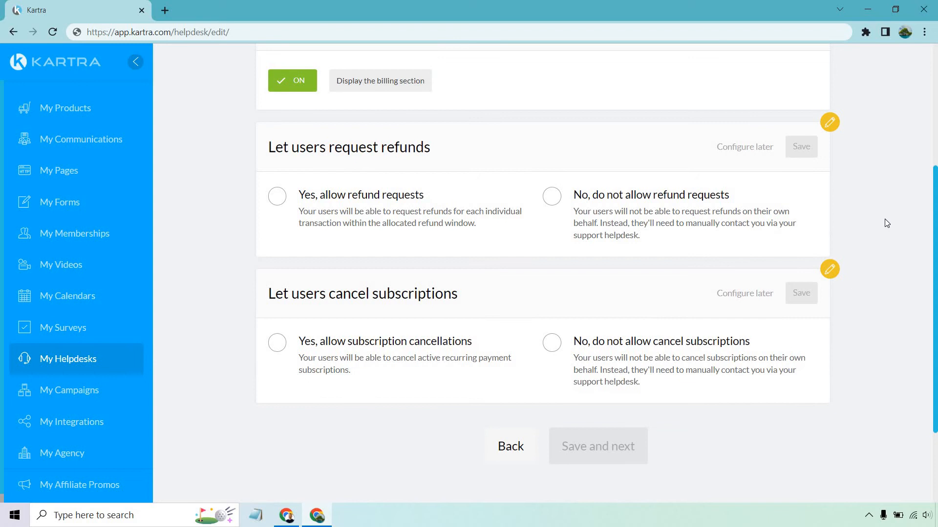
pyautogui.moveTo(475, 173)
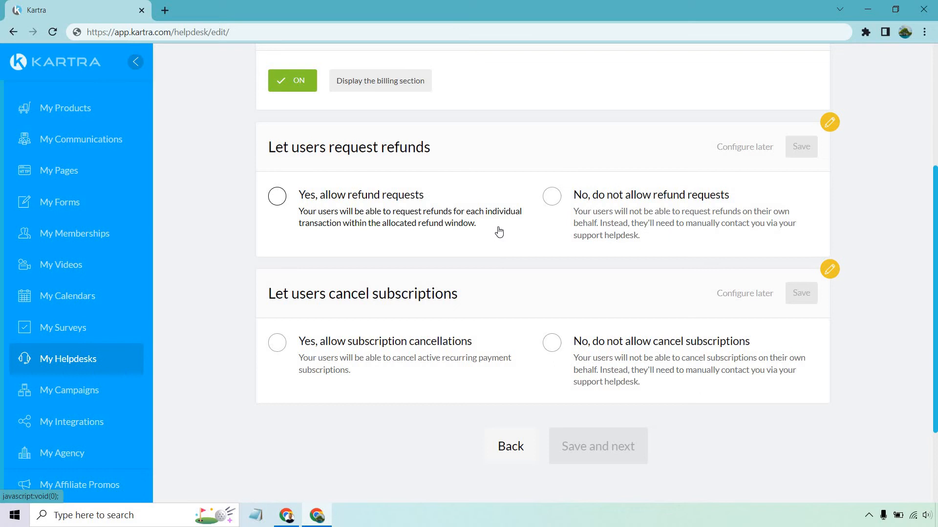
pyautogui.moveTo(498, 229)
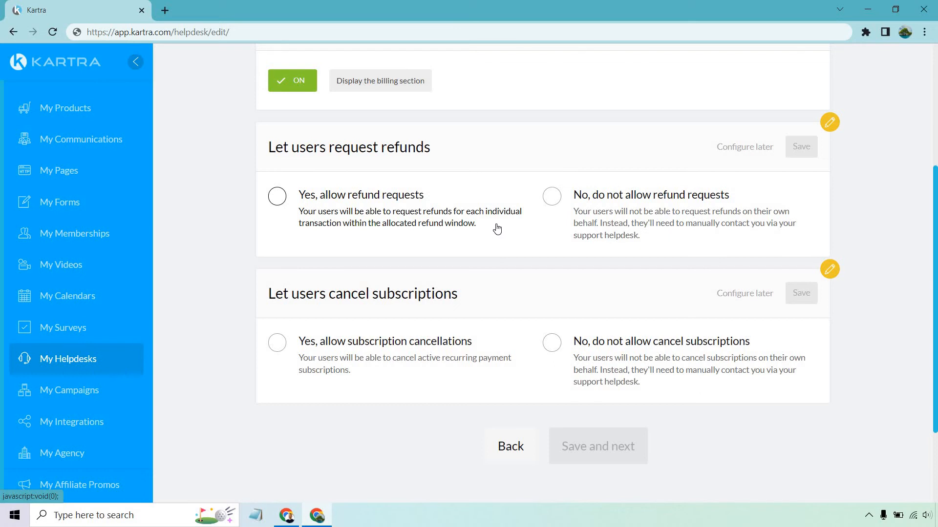
pyautogui.moveTo(593, 212)
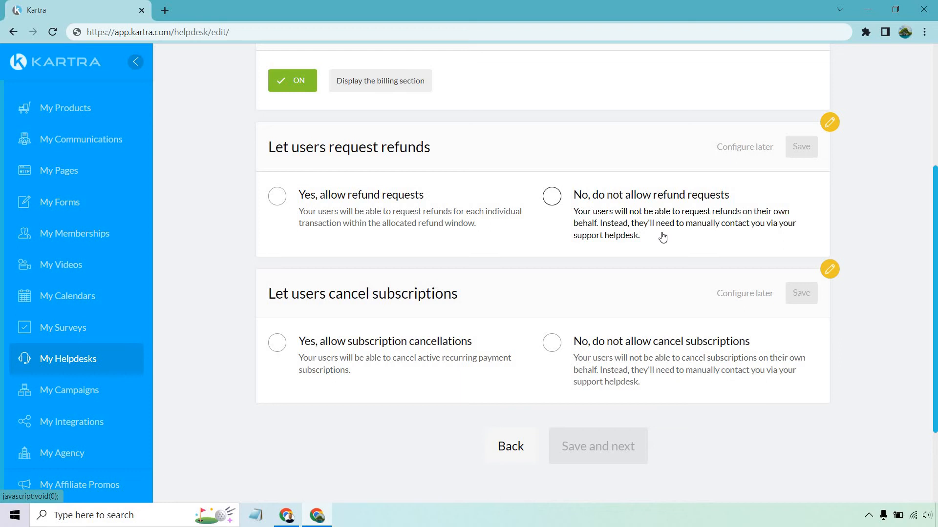
pyautogui.moveTo(276, 197)
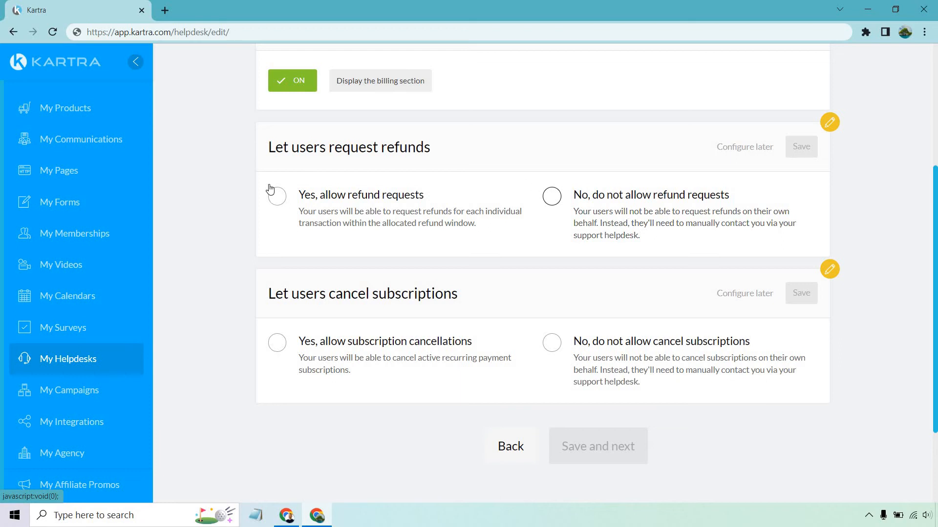
pyautogui.click(277, 196)
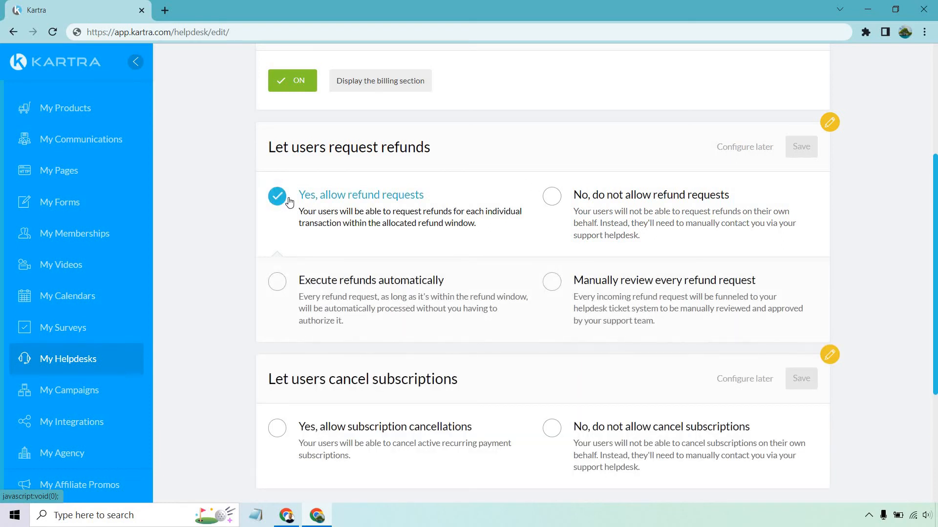
pyautogui.moveTo(486, 273)
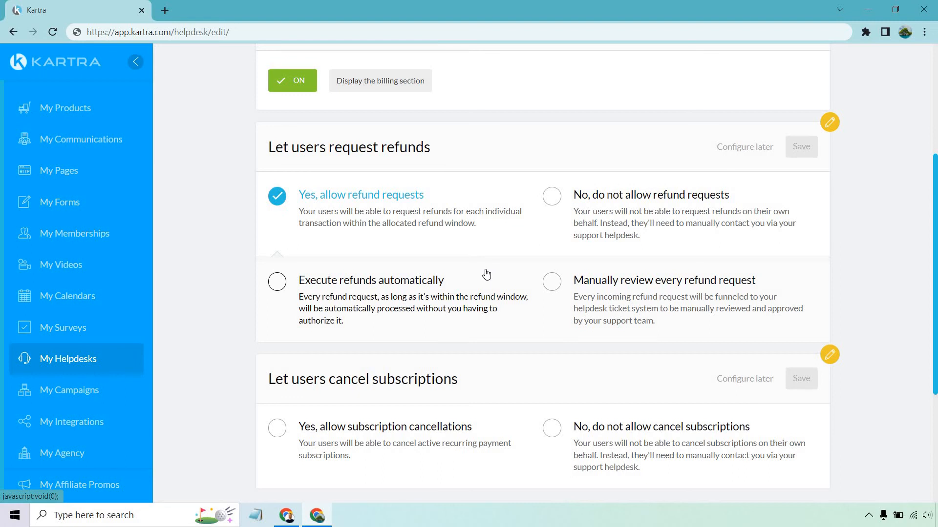
pyautogui.moveTo(420, 207)
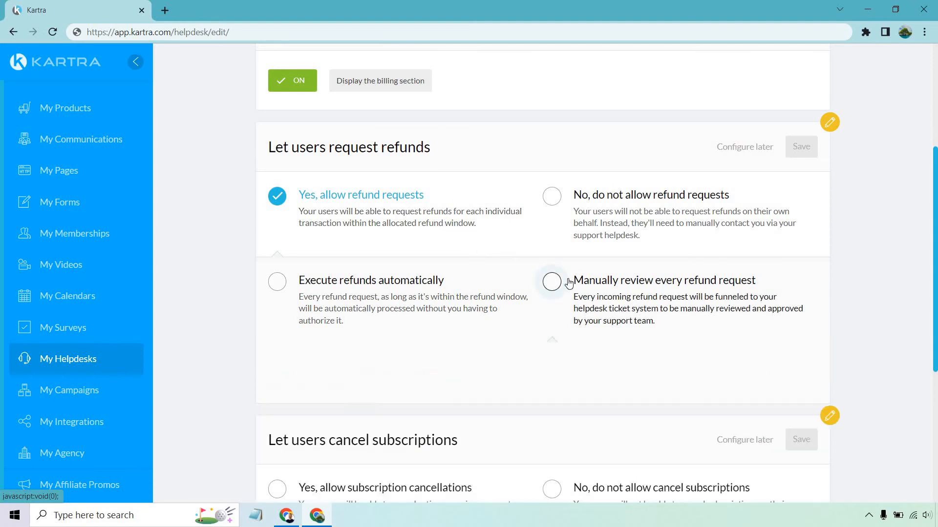
pyautogui.click(551, 281)
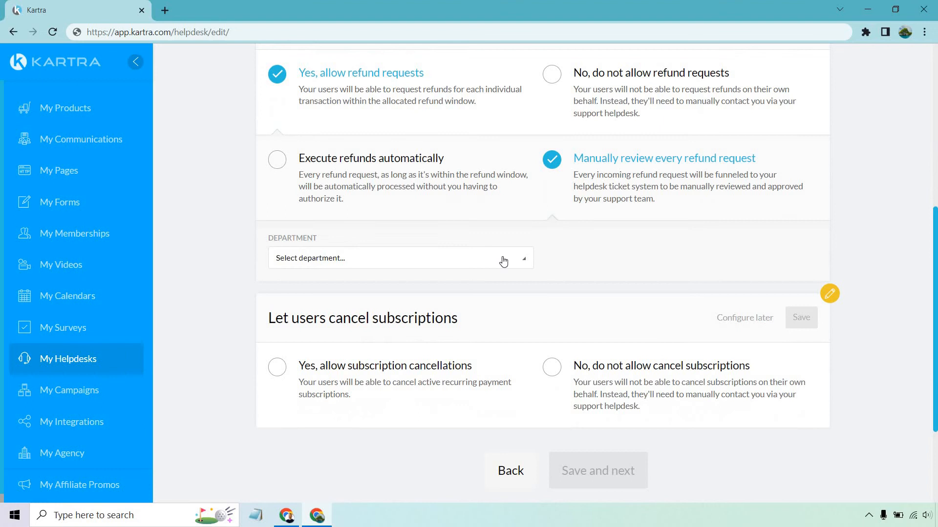
pyautogui.click(399, 258)
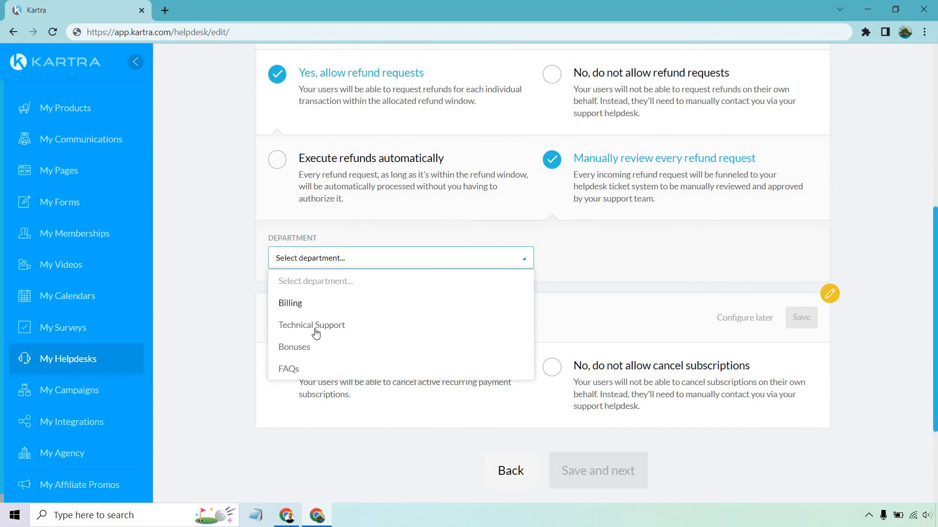
pyautogui.click(290, 302)
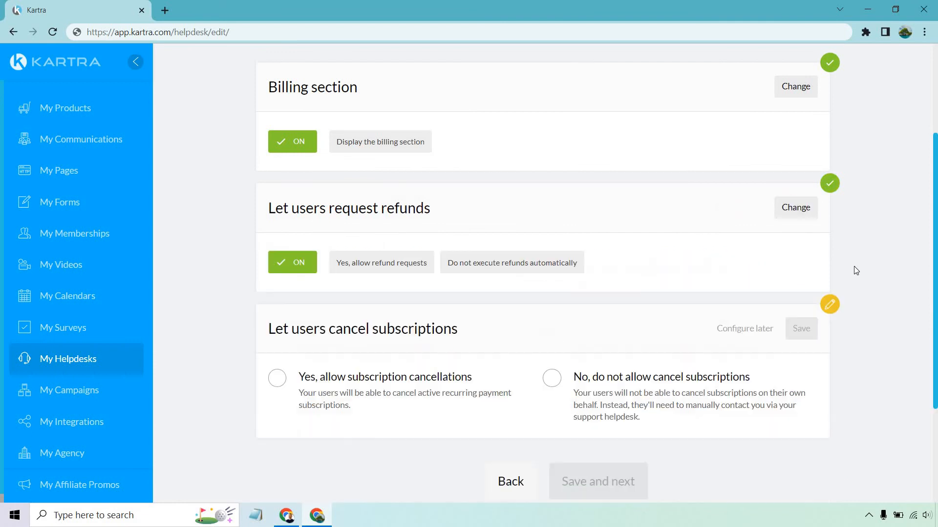
pyautogui.scroll(-3)
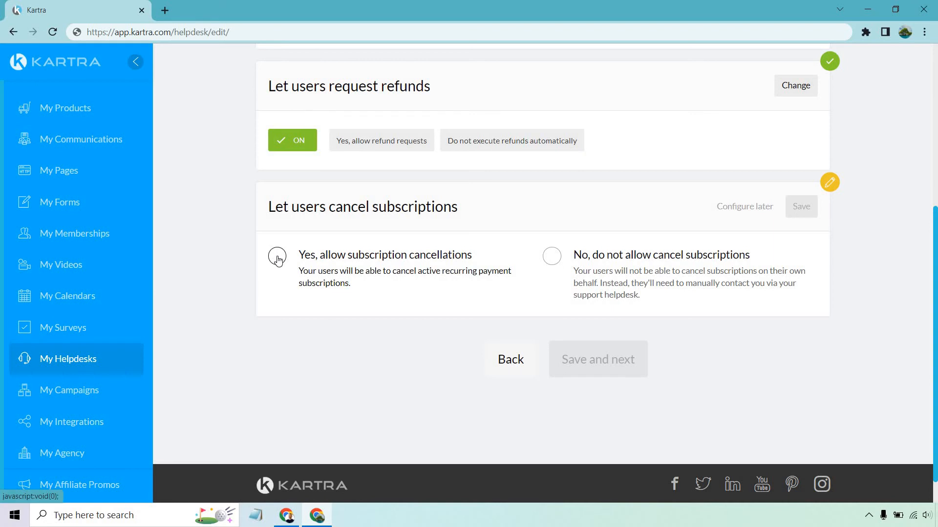
# - Allow subscription cancellations executed automatically and save the Self Billing settings
pyautogui.click(277, 258)
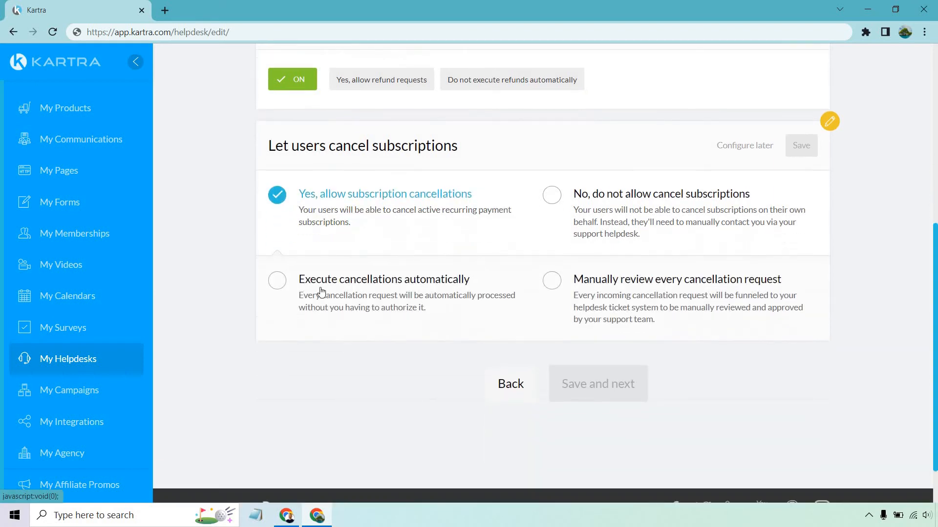
pyautogui.click(277, 280)
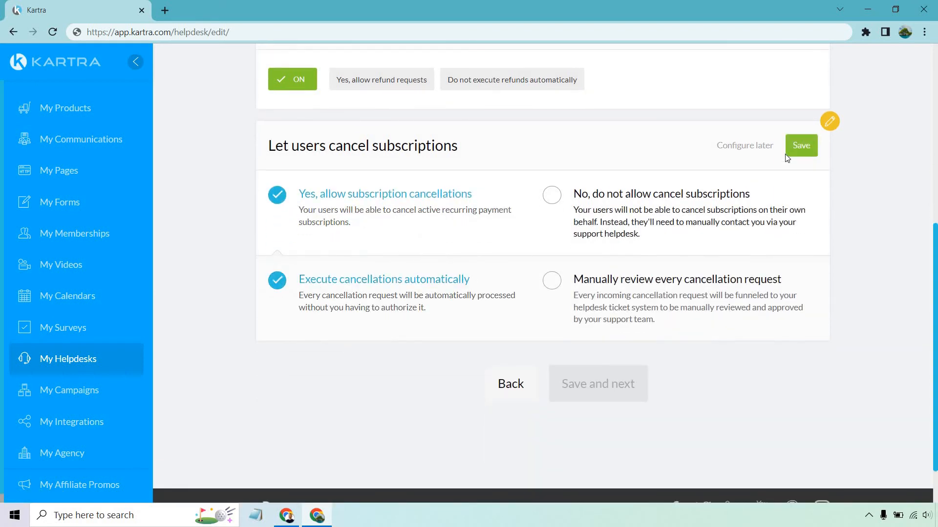
pyautogui.click(800, 146)
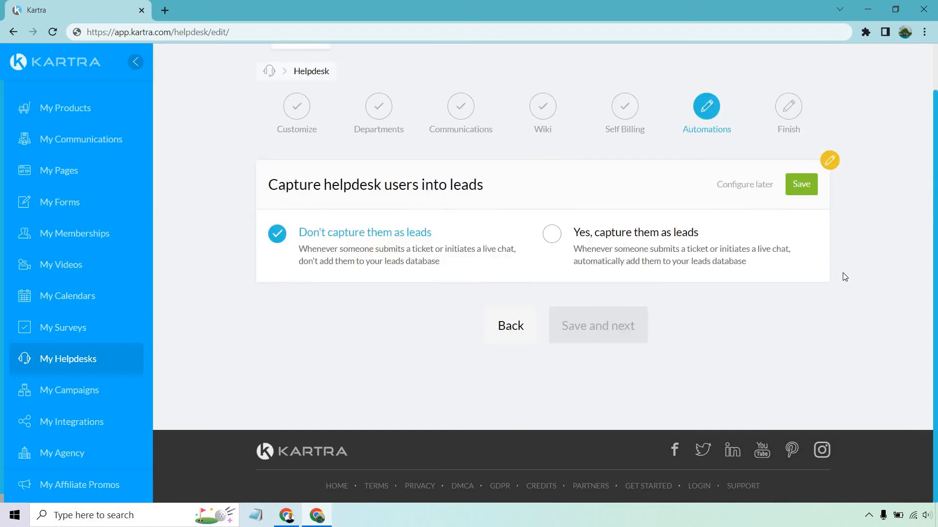
pyautogui.moveTo(891, 203)
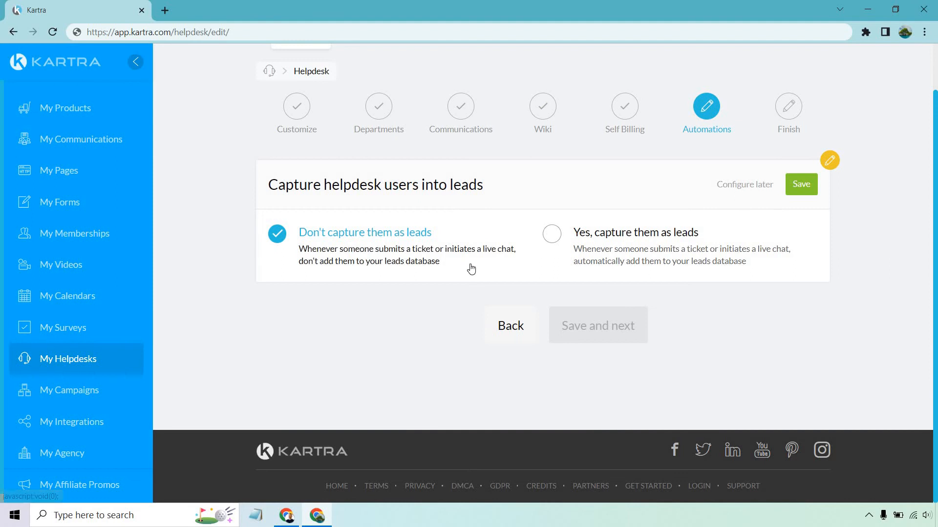
pyautogui.moveTo(463, 270)
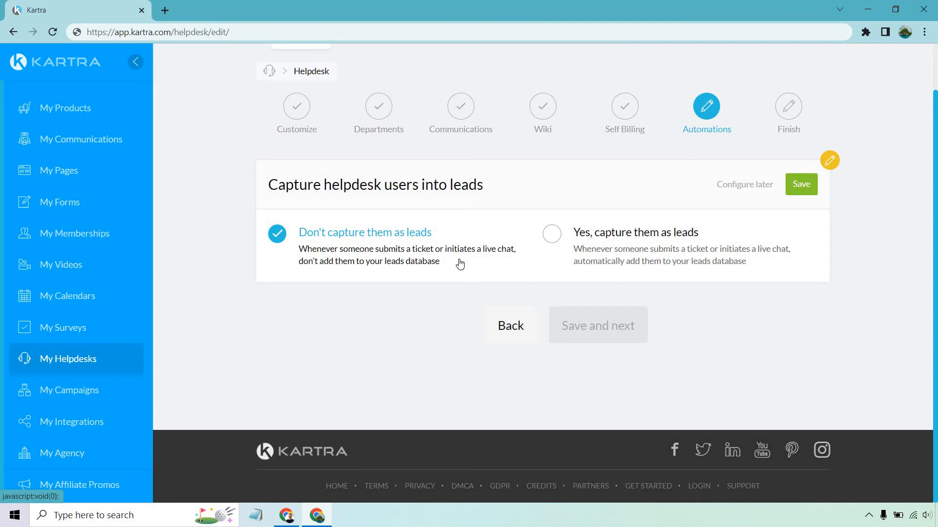
pyautogui.moveTo(799, 259)
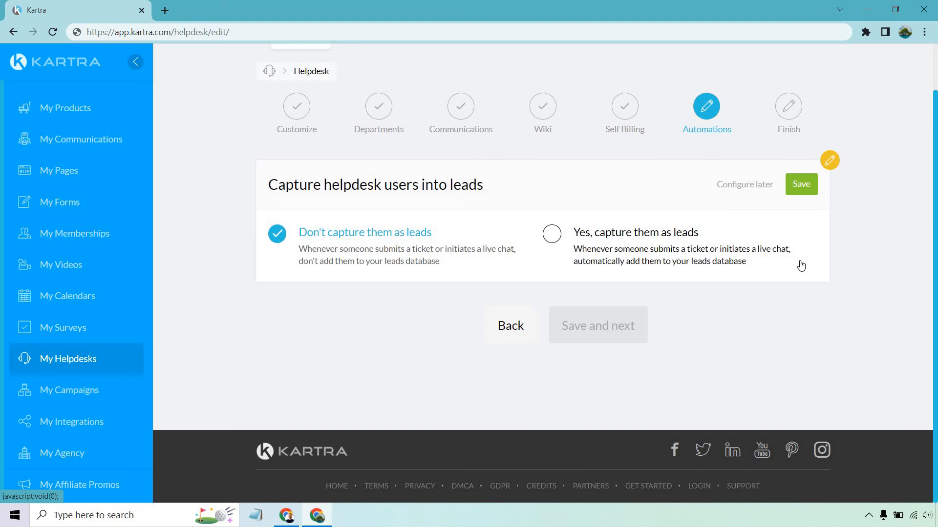
# - Save 'Don't capture them as leads' and finish creating the helpdesk portal
pyautogui.click(800, 184)
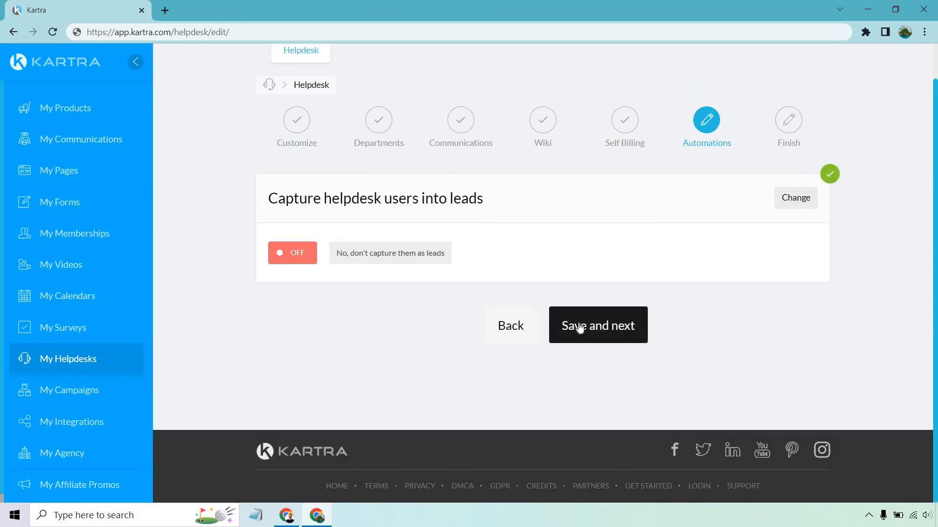
pyautogui.click(597, 326)
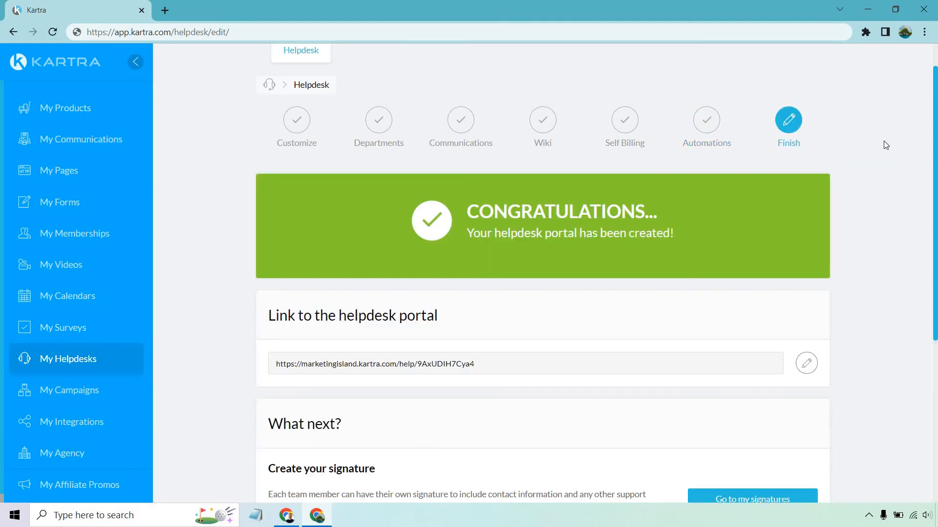
pyautogui.scroll(-3)
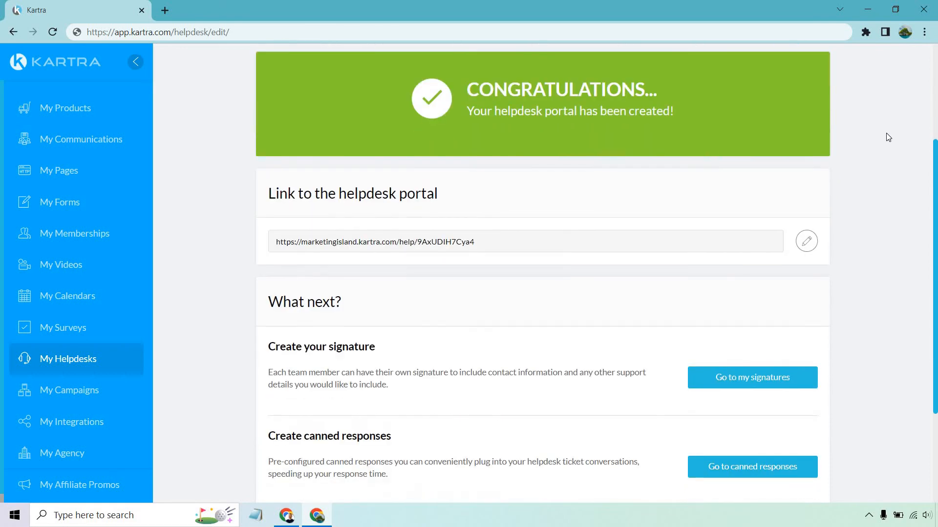
pyautogui.scroll(-3)
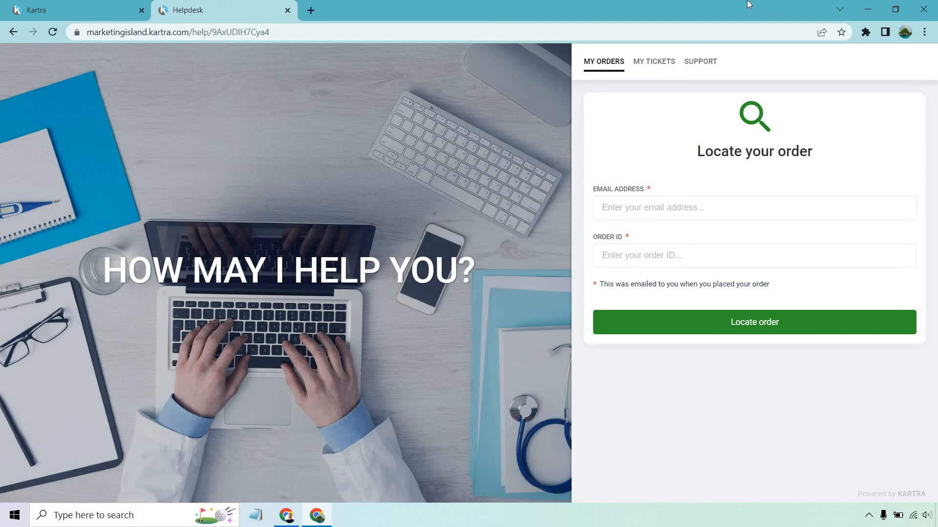
pyautogui.moveTo(745, 130)
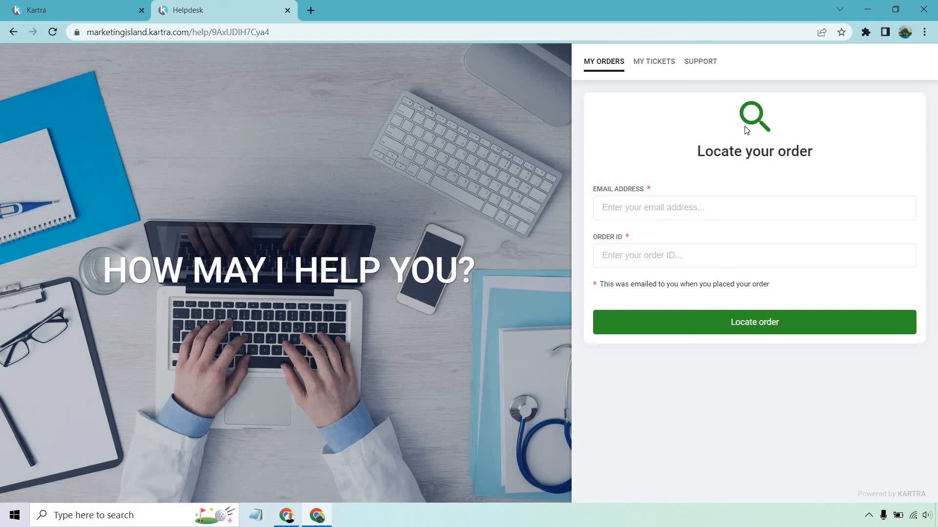
pyautogui.moveTo(726, 117)
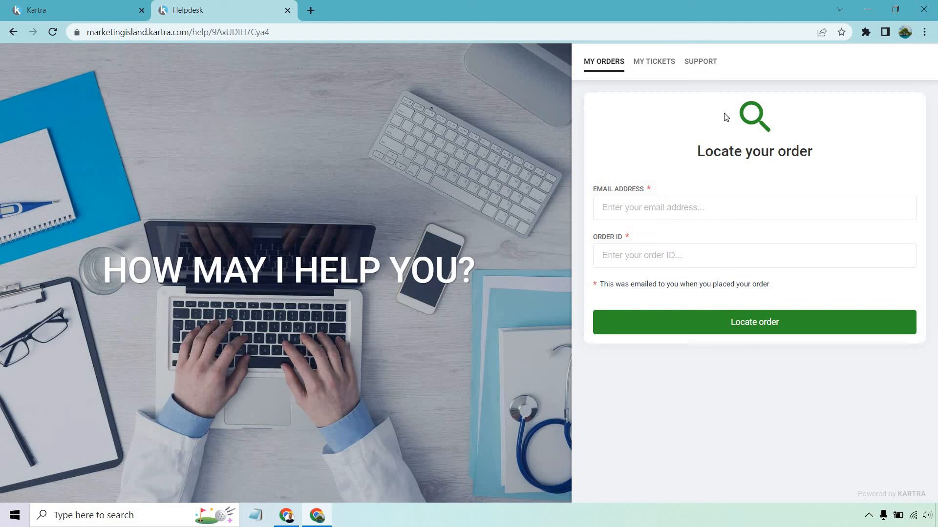
# - View the live portal's MY TICKETS sign-in page, then its SUPPORT request form
pyautogui.click(654, 60)
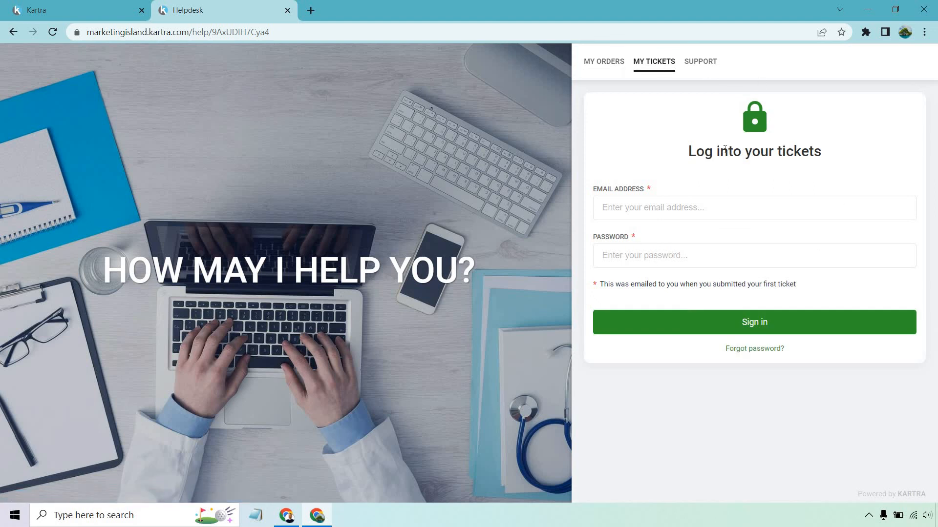
pyautogui.moveTo(700, 62)
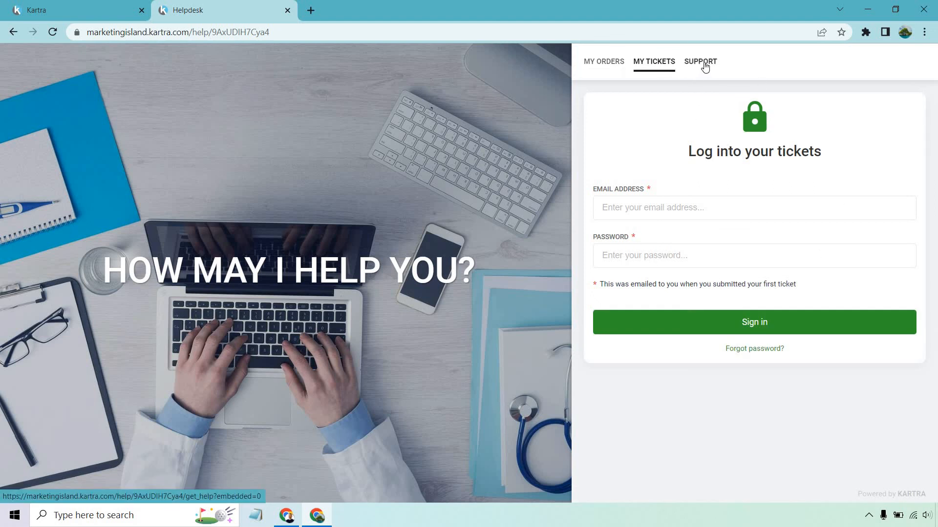
pyautogui.click(700, 61)
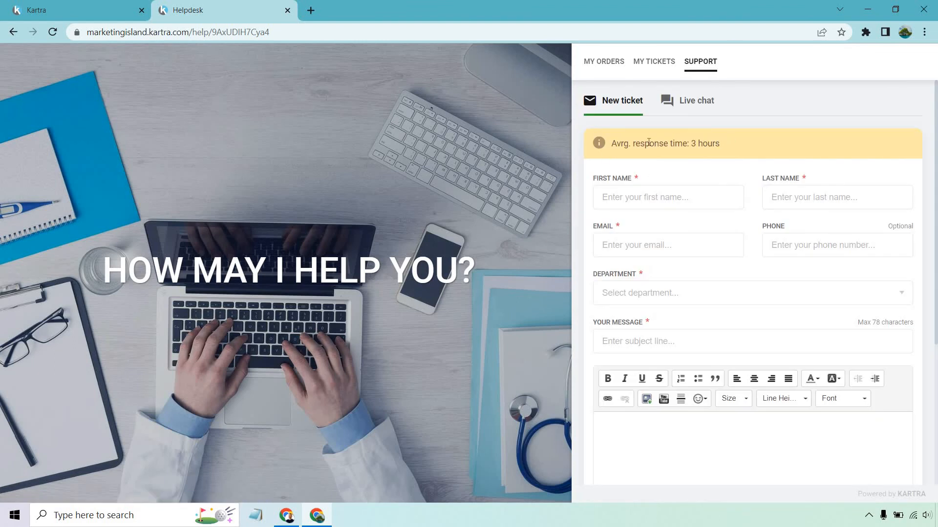
pyautogui.moveTo(729, 143)
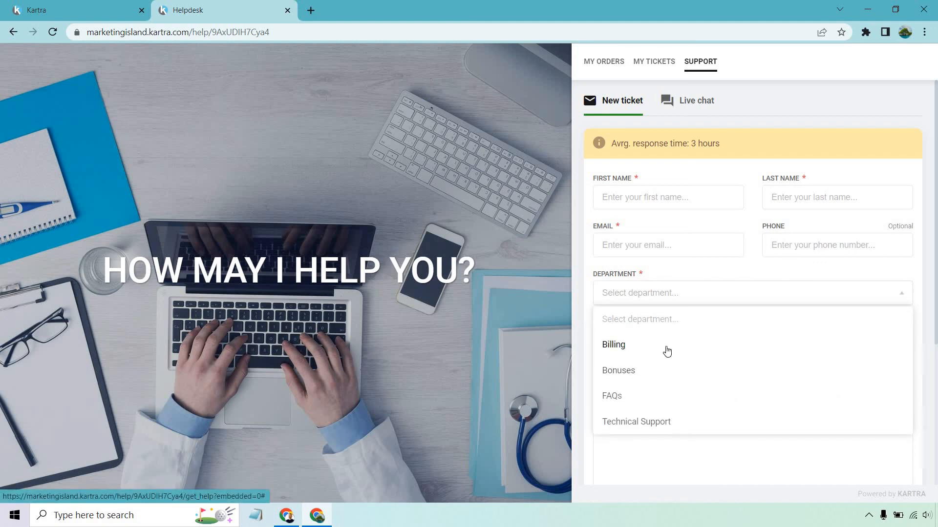
# - Choose Billing as the ticket department and reveal the message editor and Submit button
pyautogui.click(614, 345)
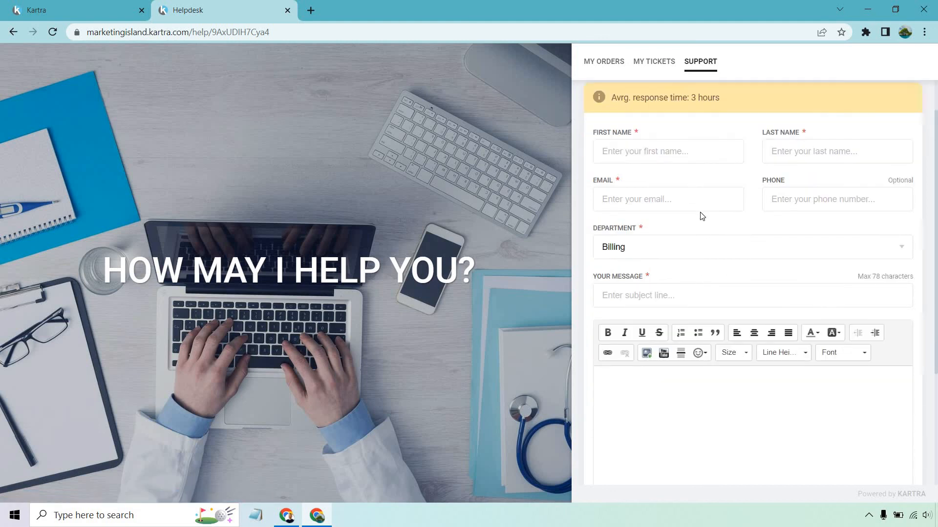
pyautogui.scroll(-3)
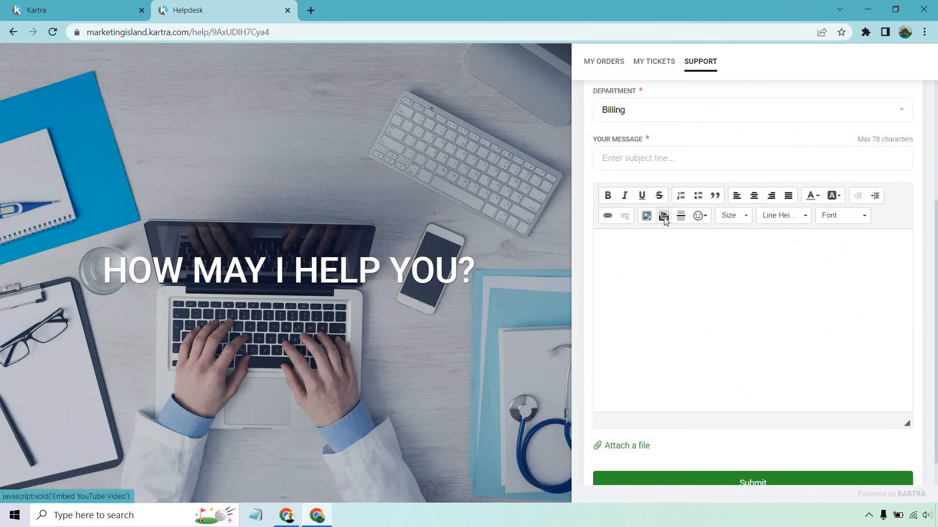
pyautogui.scroll(-3)
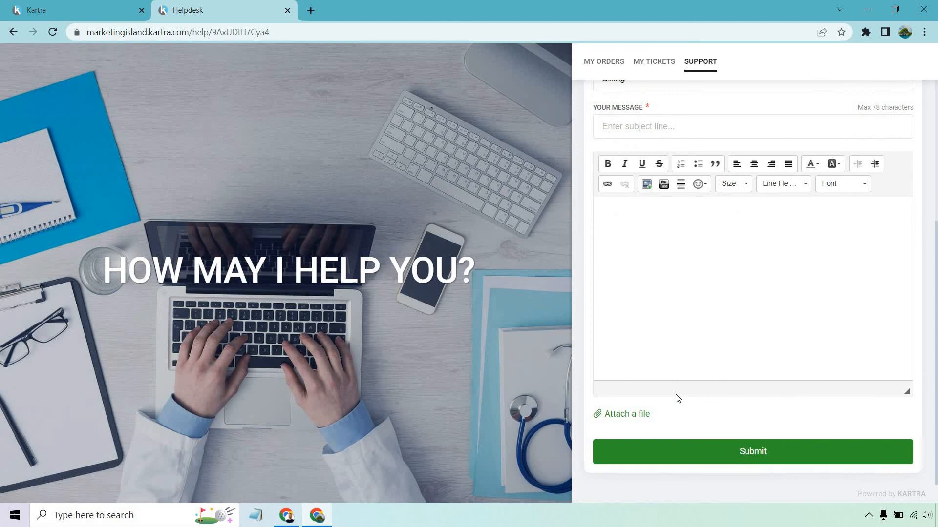